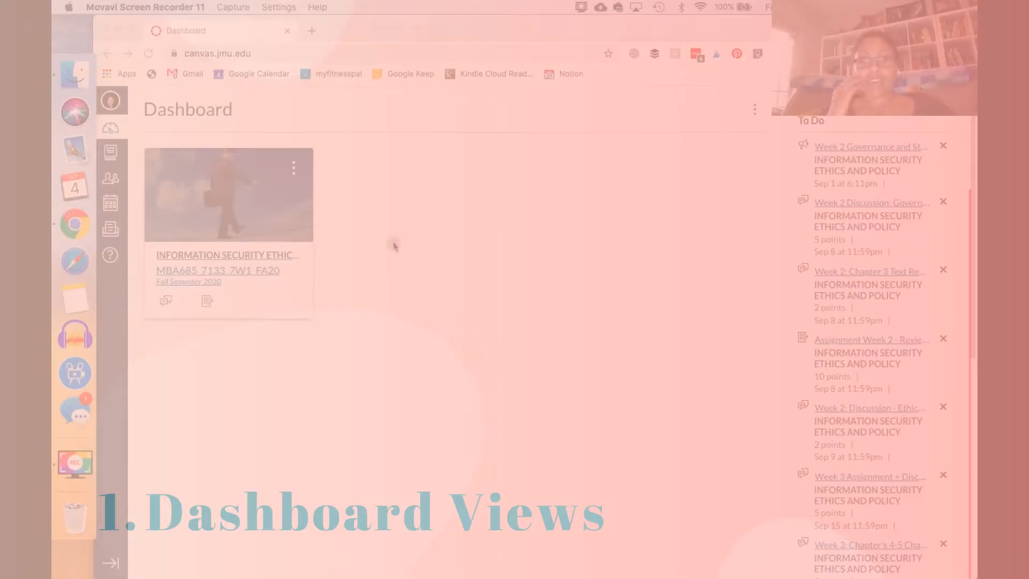
pyautogui.moveTo(401, 228)
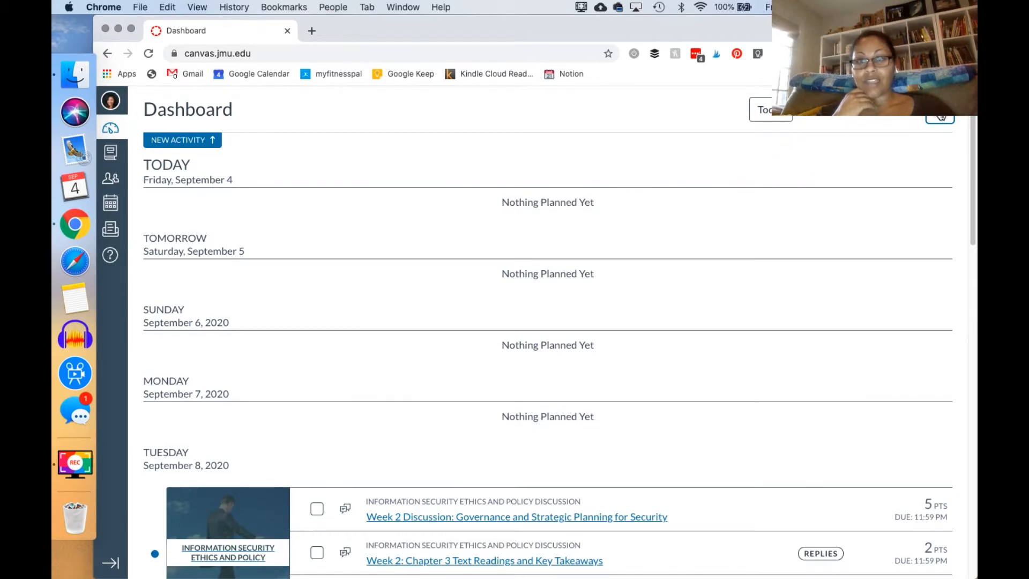
# Switch the dashboard to Recent Activity view, then back to Card View.
pyautogui.click(940, 111)
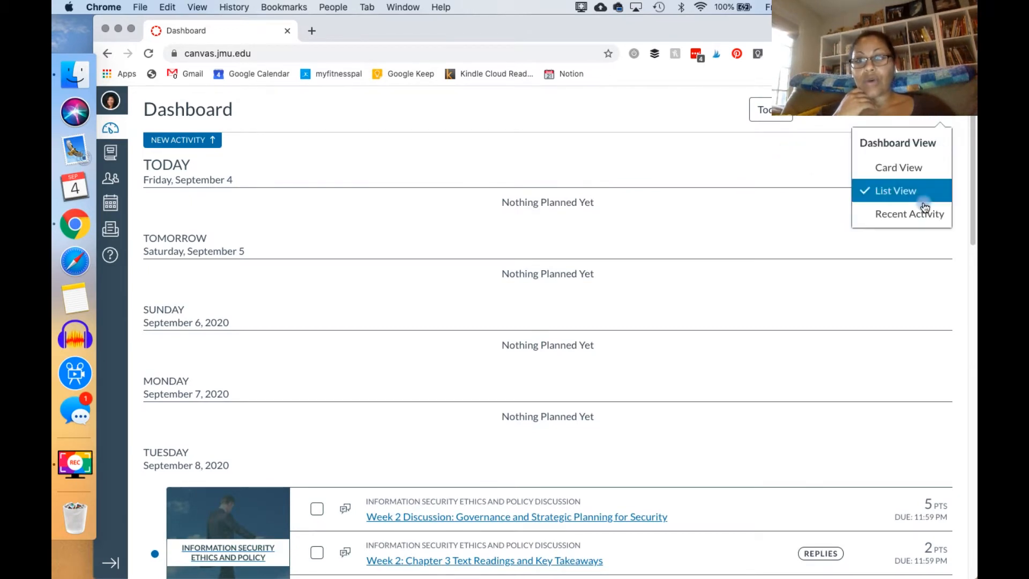
pyautogui.click(909, 213)
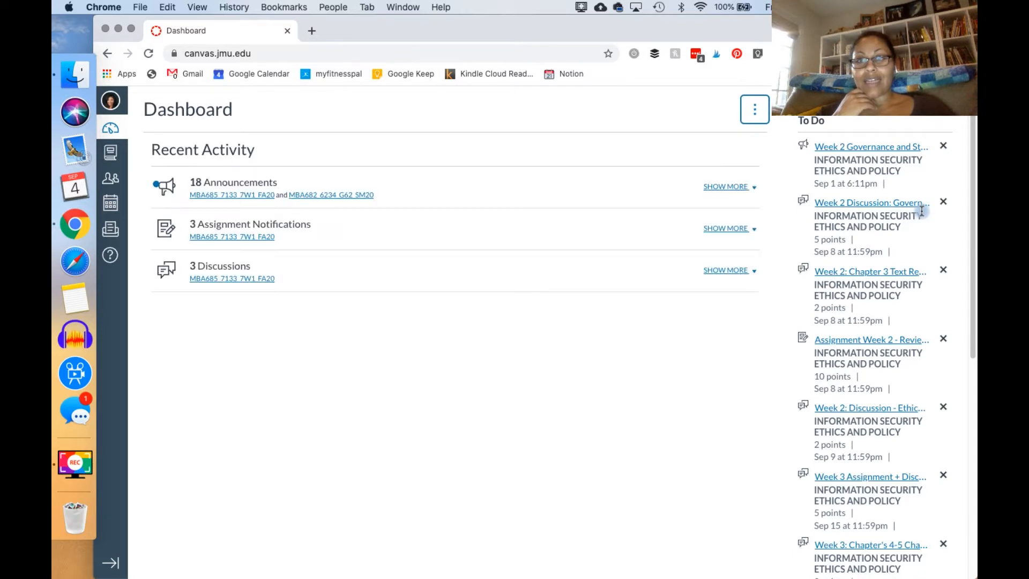
pyautogui.click(754, 109)
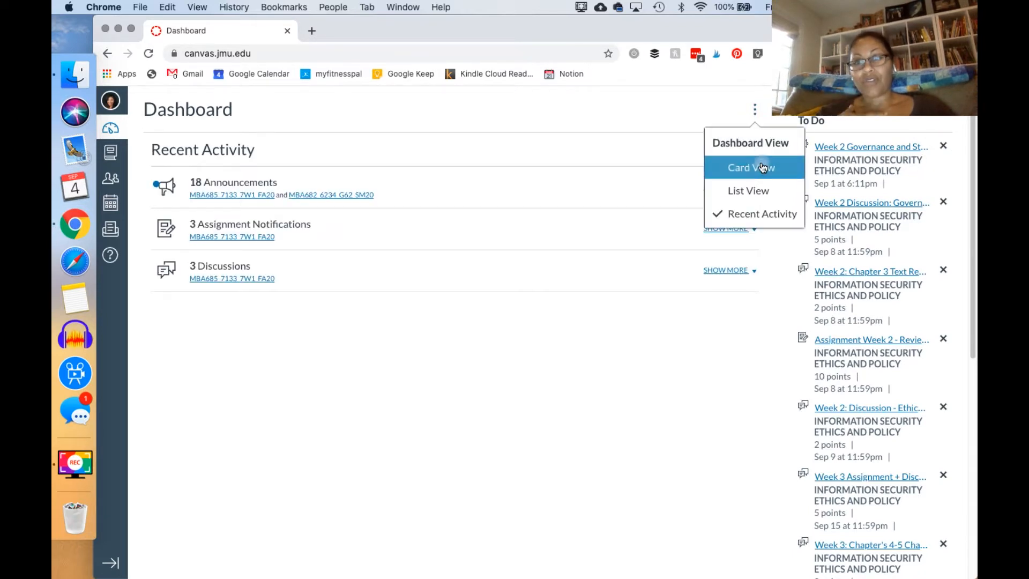
pyautogui.click(751, 167)
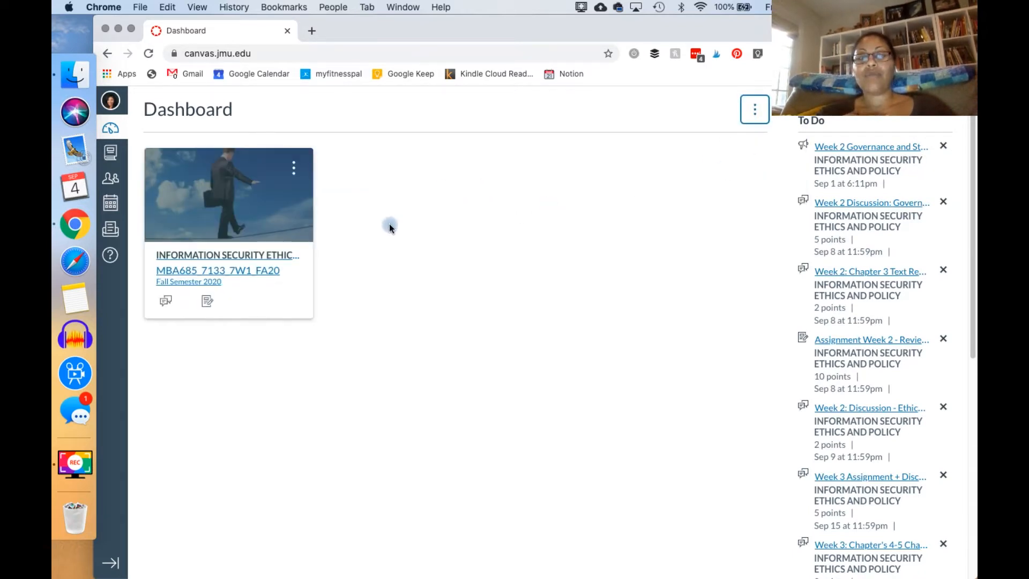
pyautogui.moveTo(320, 306)
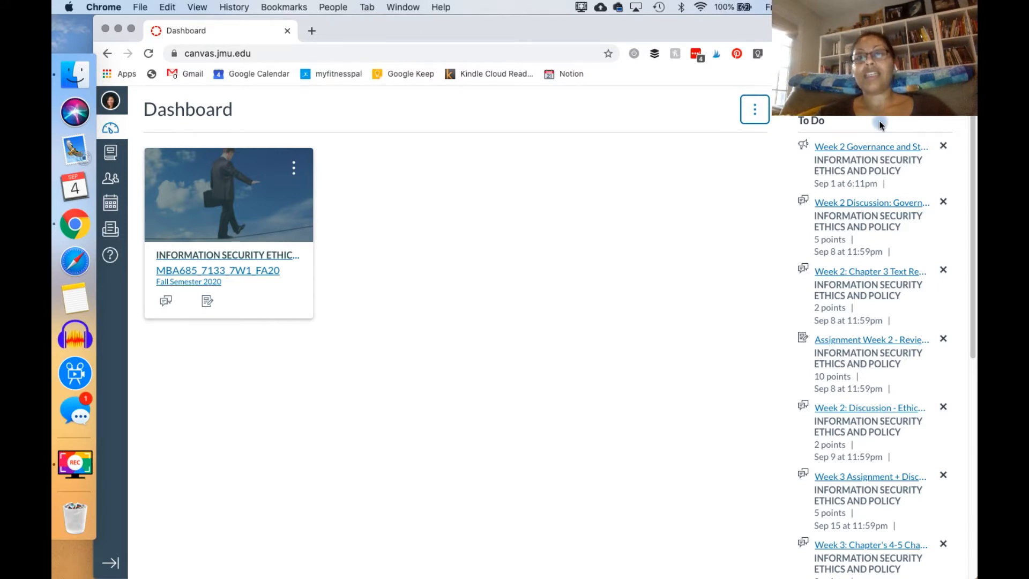
pyautogui.moveTo(769, 283)
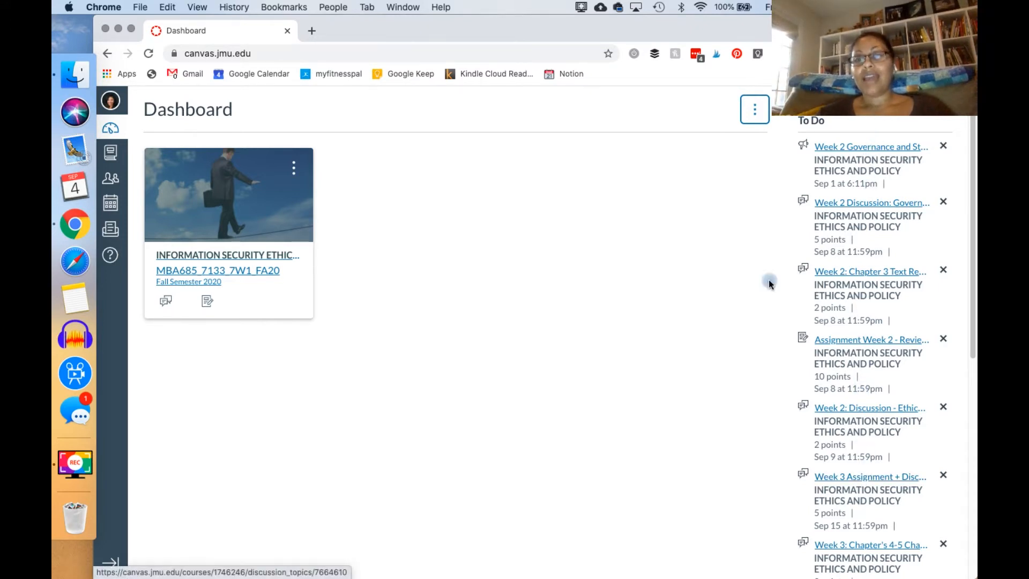
pyautogui.moveTo(799, 188)
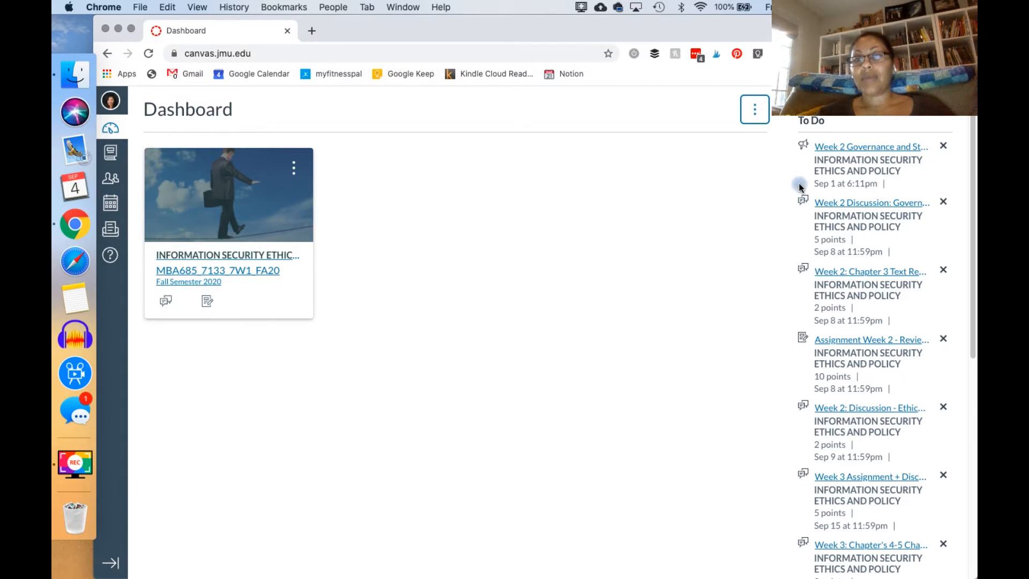
pyautogui.moveTo(780, 185)
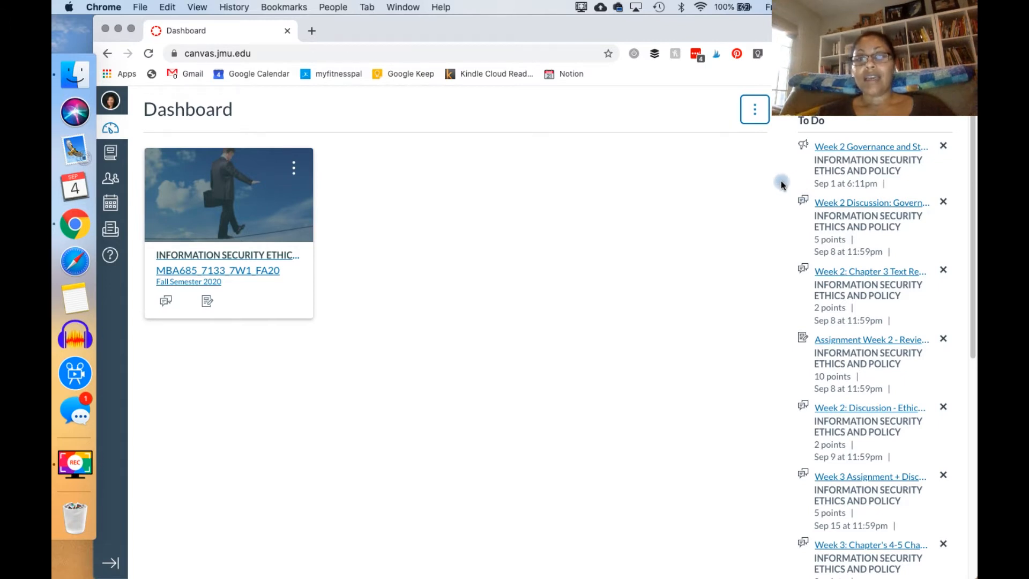
pyautogui.moveTo(732, 321)
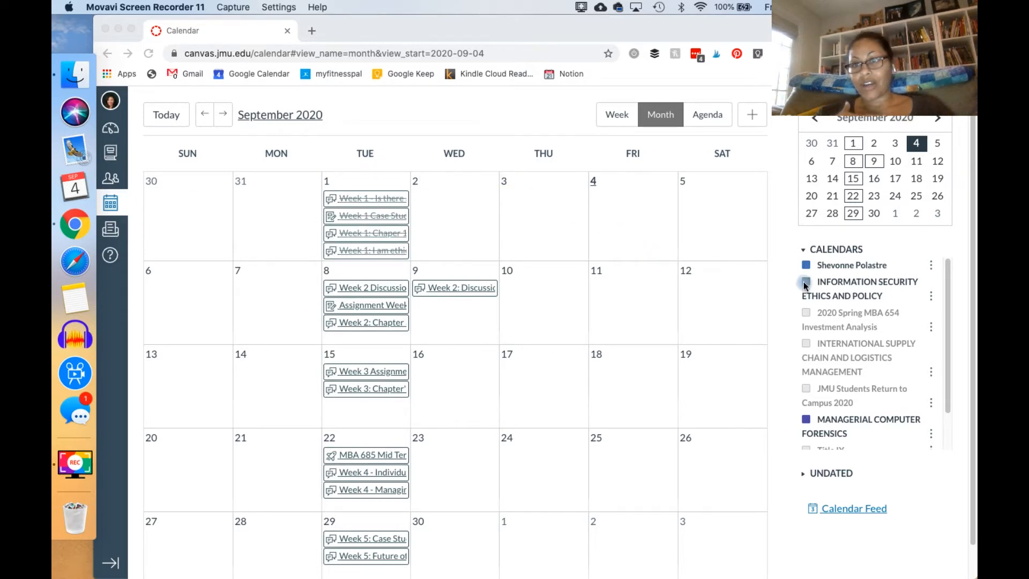
# Hide and re-show the INFORMATION SECURITY ETHICS AND POLICY events on the calendar.
pyautogui.click(805, 284)
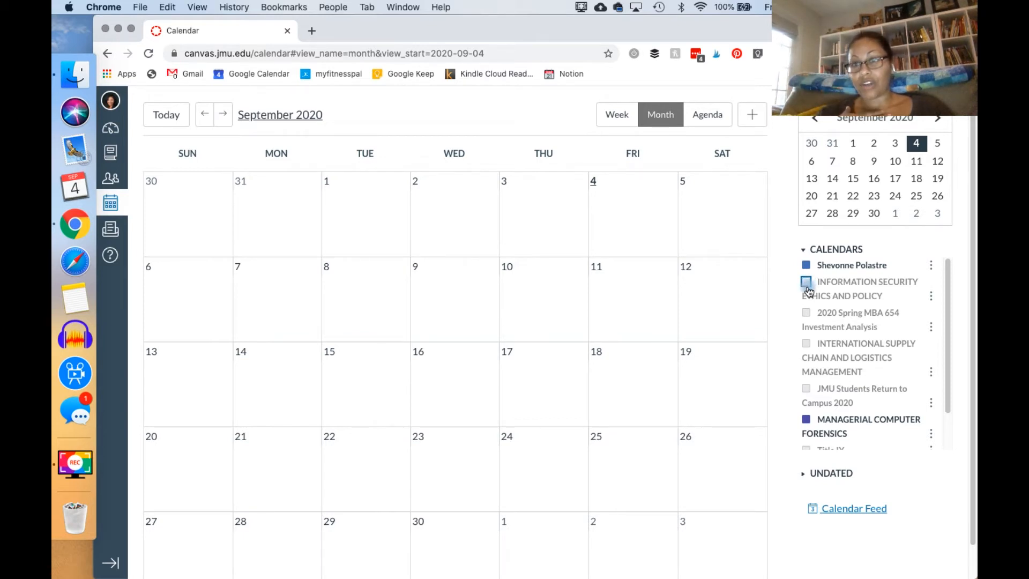
pyautogui.click(806, 282)
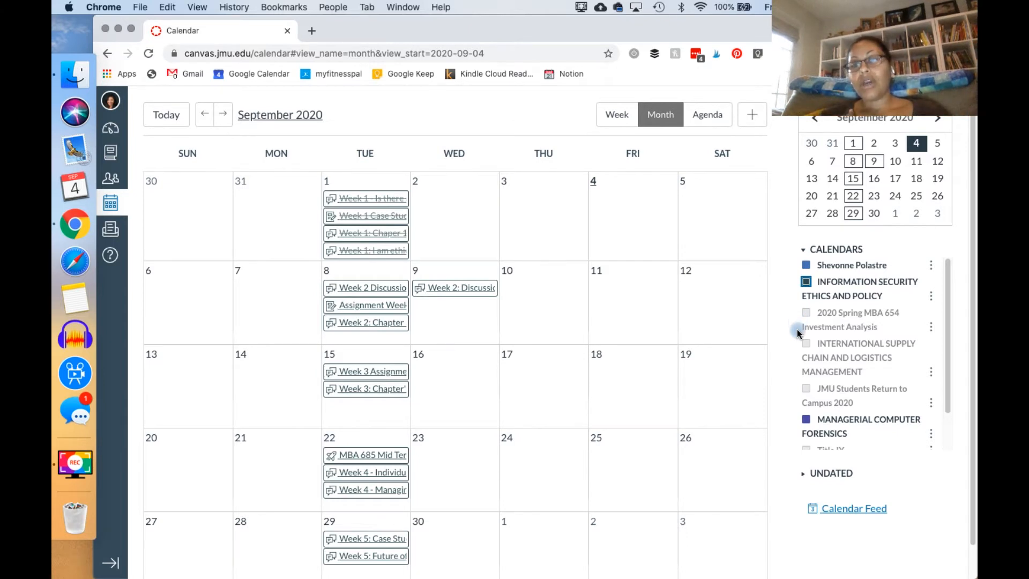
pyautogui.scroll(-3)
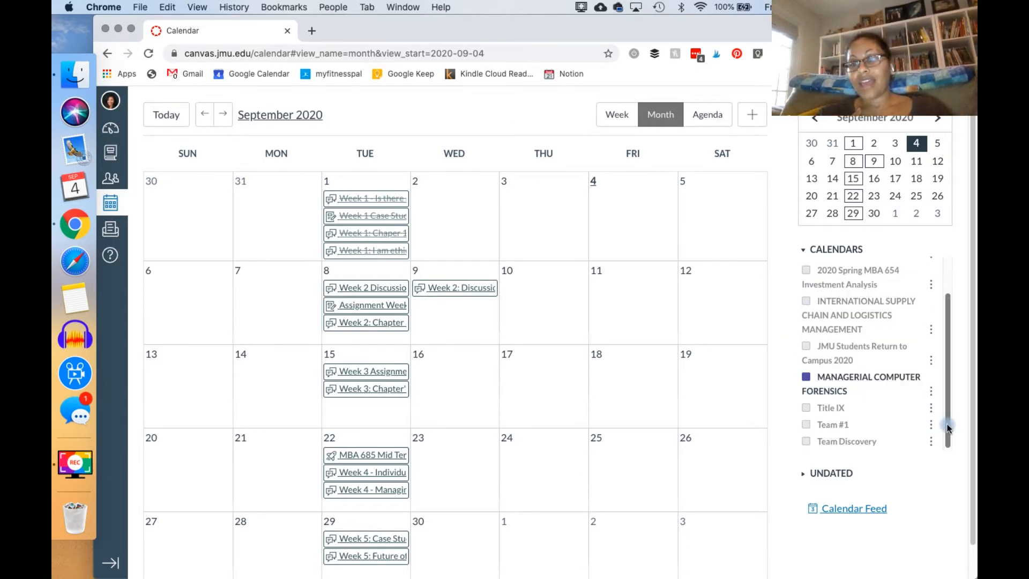
# Display the Calendar Feed link and start a blank new browser tab.
pyautogui.scroll(3)
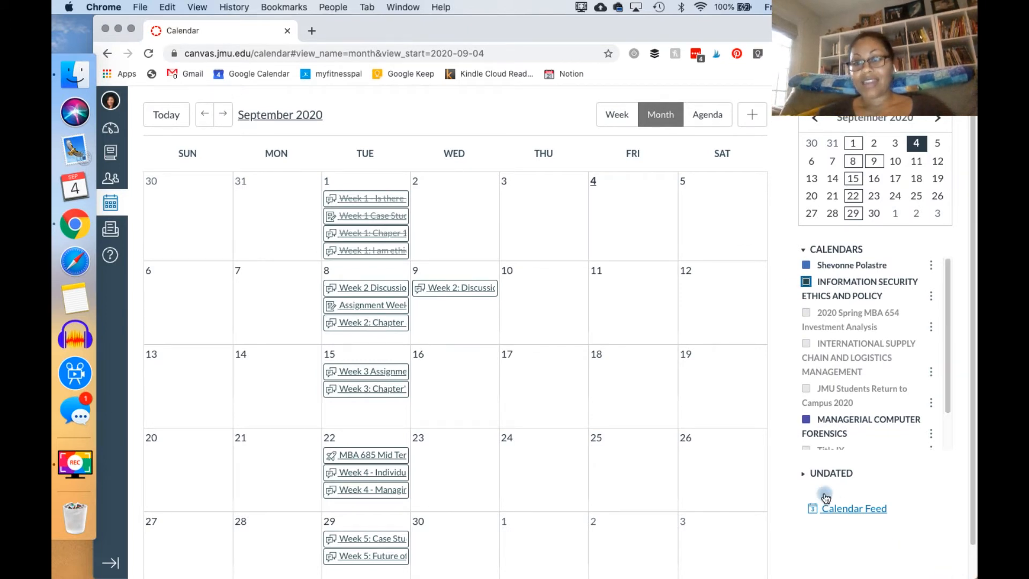
pyautogui.click(853, 507)
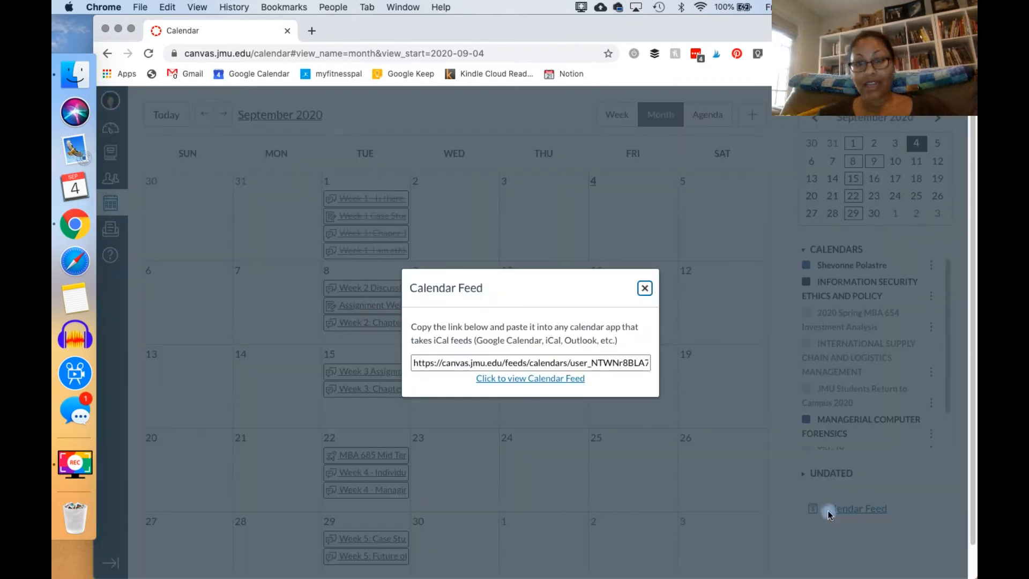
pyautogui.moveTo(595, 362)
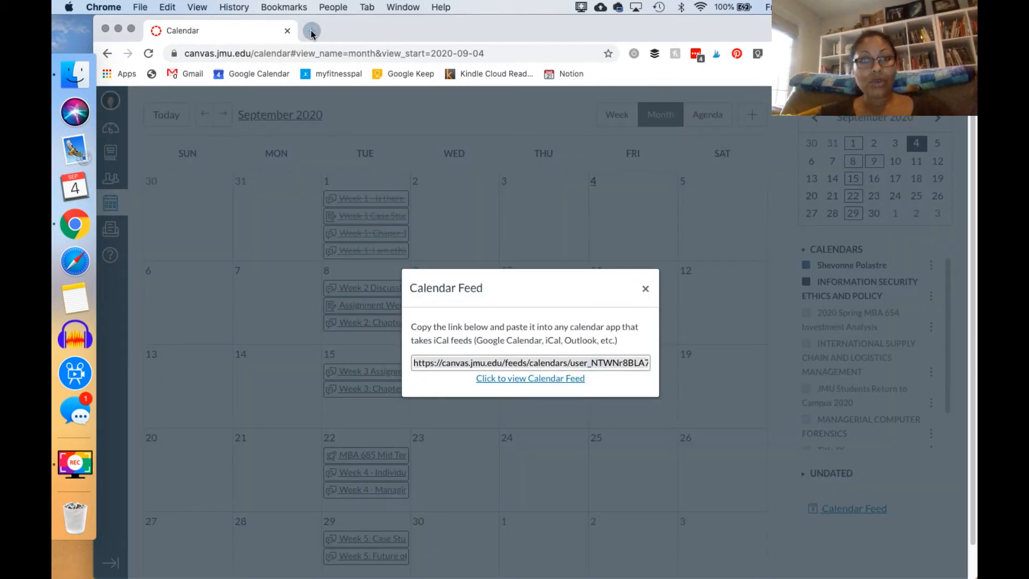
pyautogui.click(311, 31)
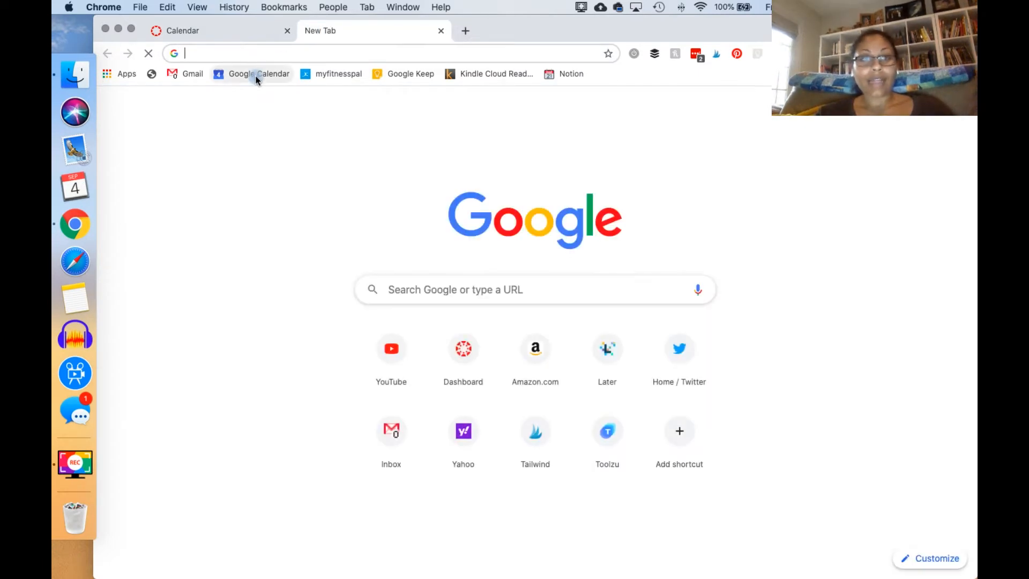
# Open Google Calendar with My calendars expanded and Other calendars scrolled into view.
pyautogui.click(258, 74)
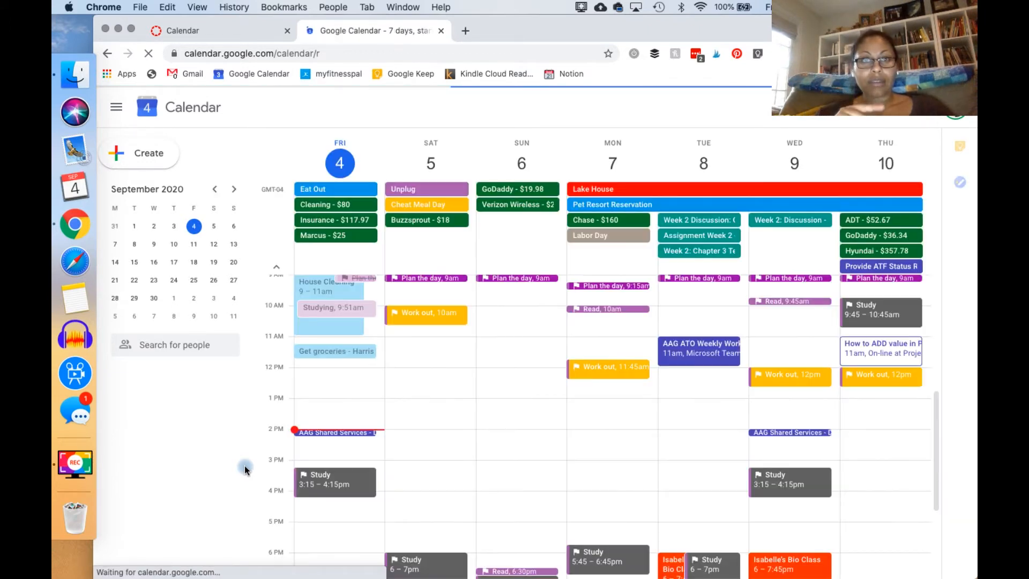
pyautogui.moveTo(234, 448)
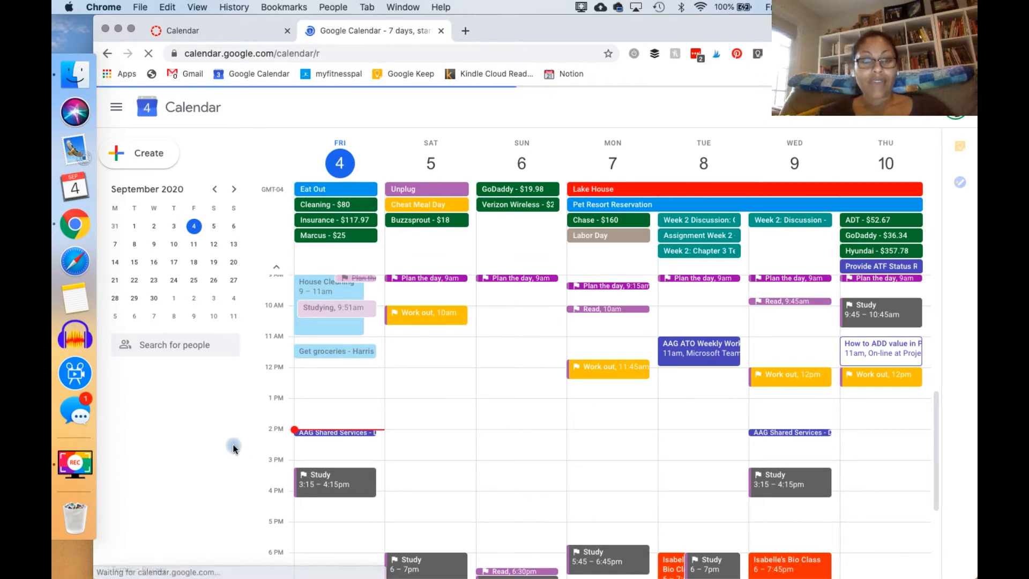
pyautogui.moveTo(233, 383)
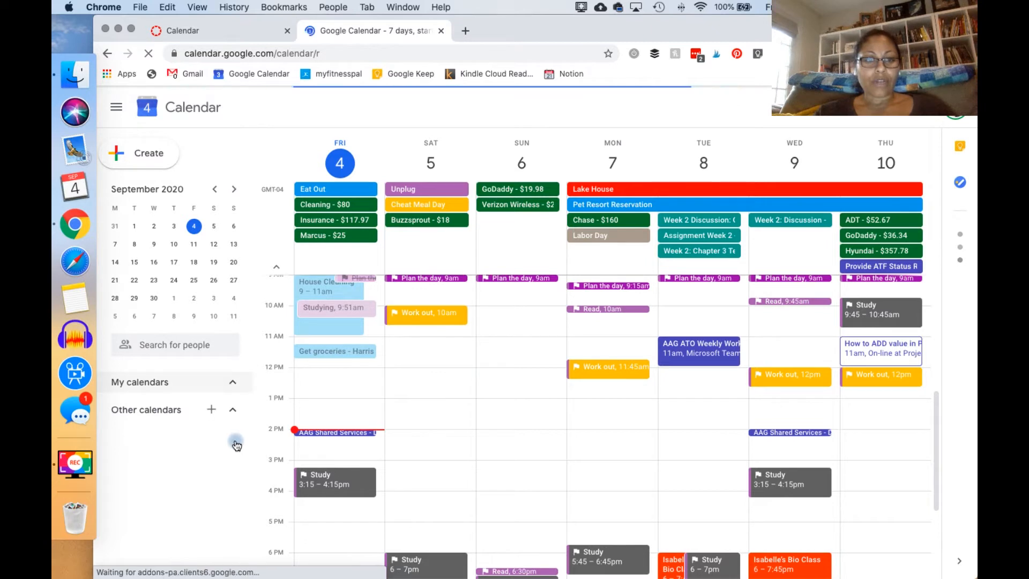
pyautogui.click(231, 382)
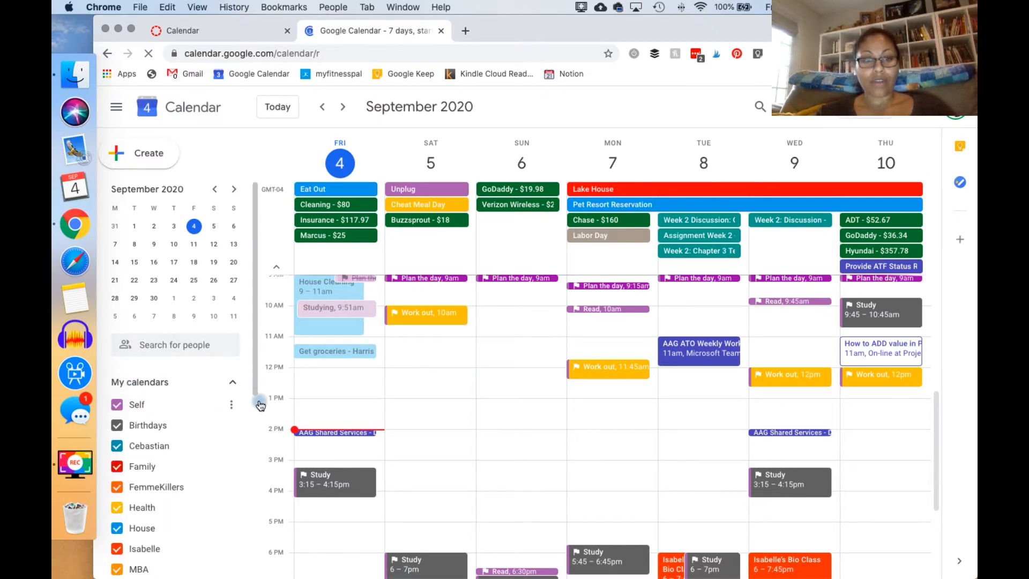
pyautogui.scroll(-3)
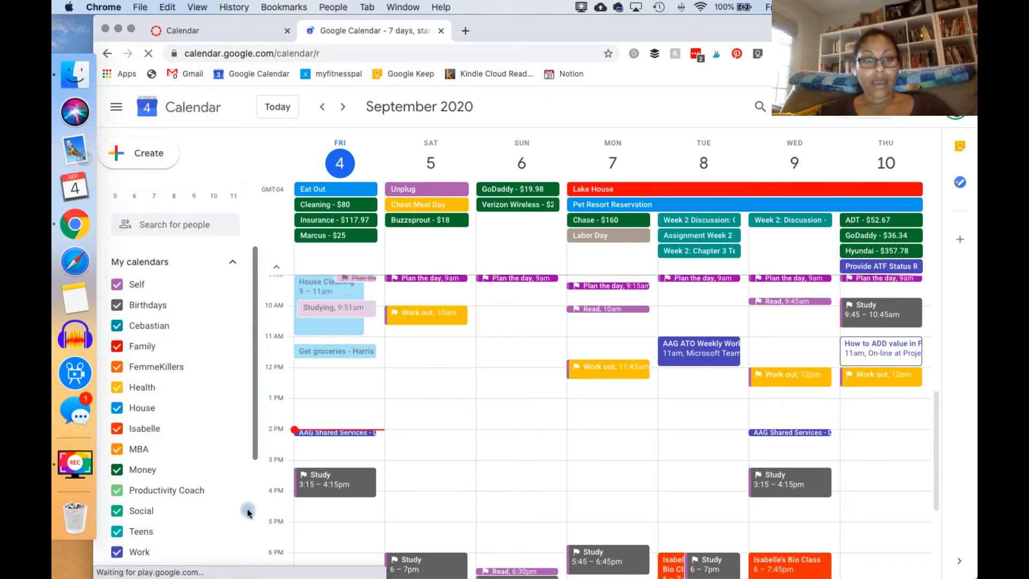
pyautogui.scroll(-3)
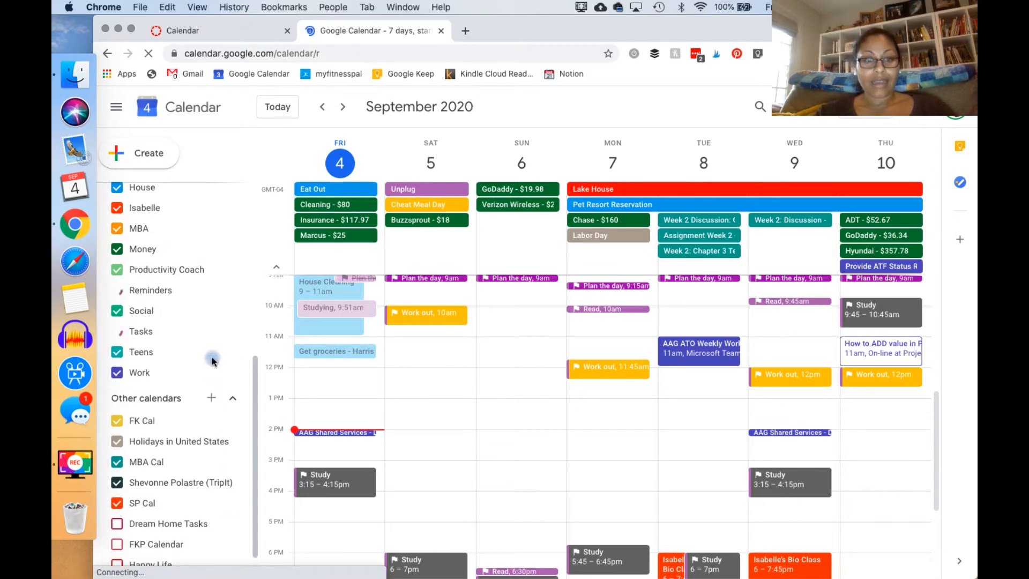
pyautogui.click(140, 351)
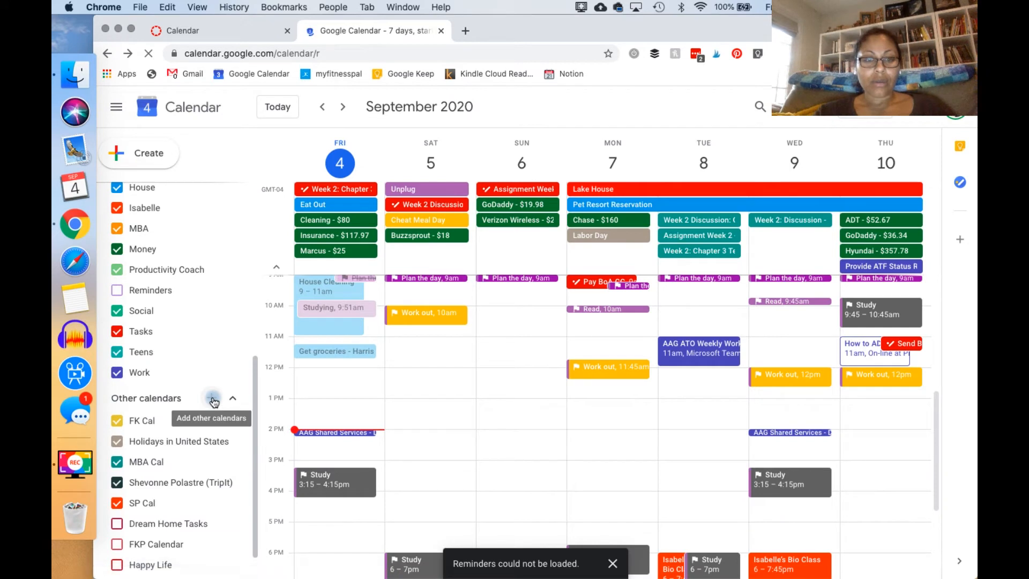
pyautogui.click(211, 398)
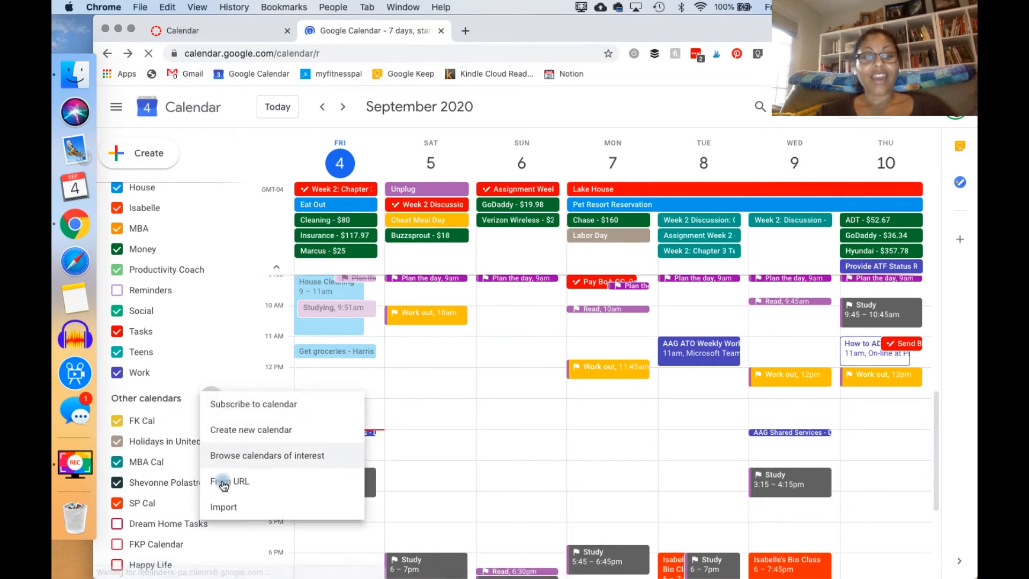
pyautogui.click(230, 481)
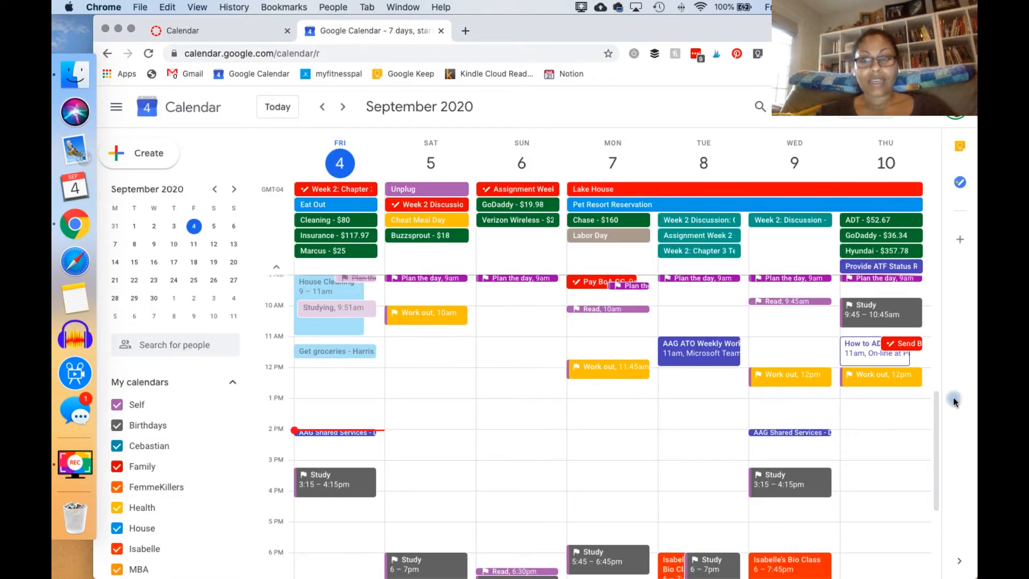
pyautogui.scroll(-3)
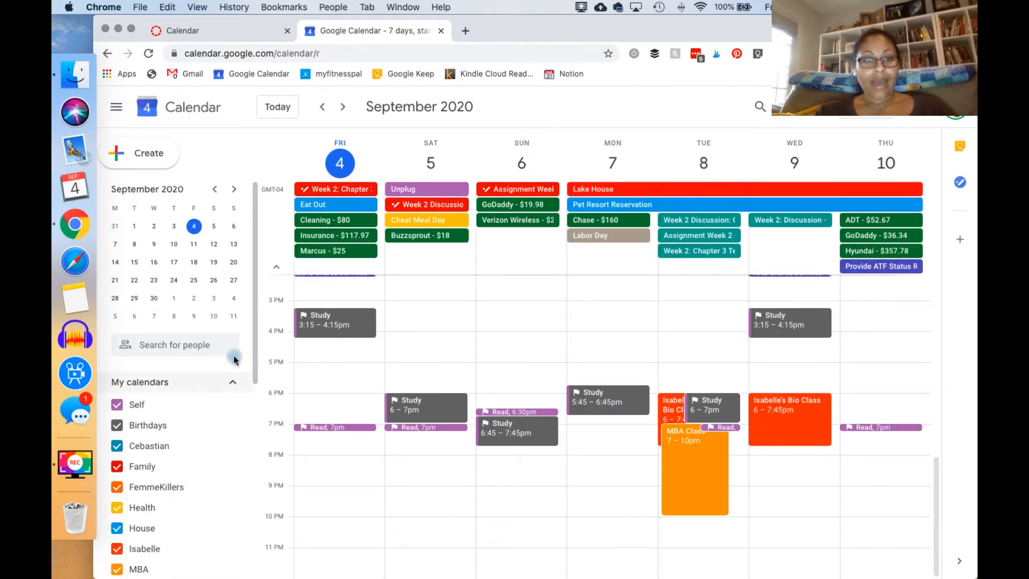
pyautogui.scroll(-3)
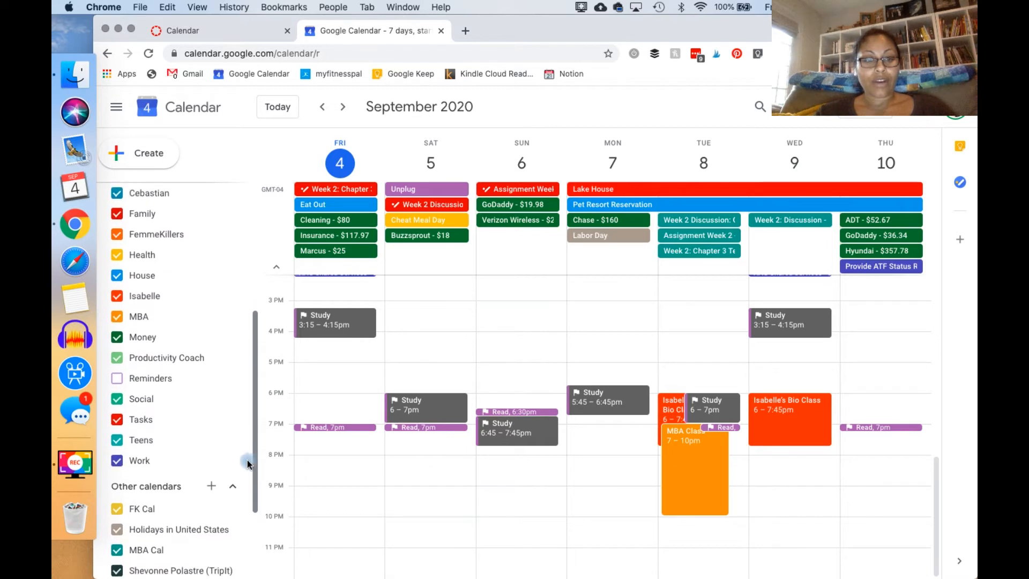
pyautogui.moveTo(157, 311)
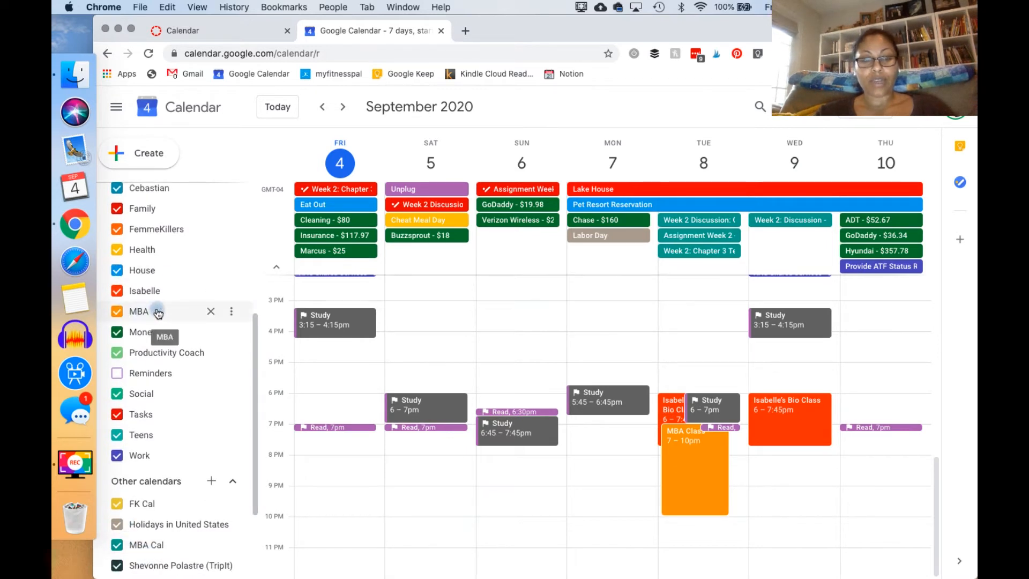
pyautogui.moveTo(266, 499)
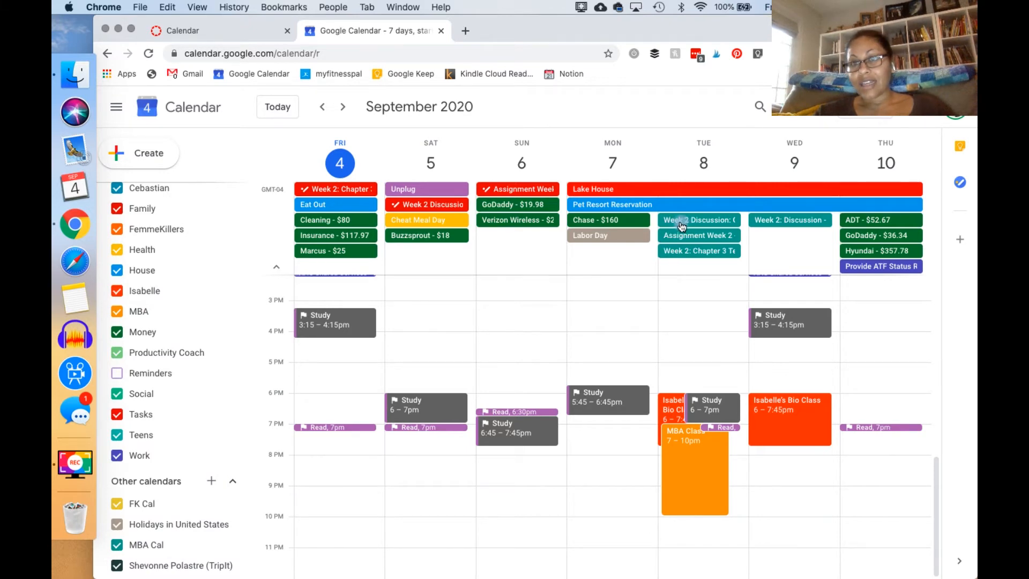
# Read the Week 2 Discussion event details, then close the Canvas Calendar Feed dialog.
pyautogui.click(698, 220)
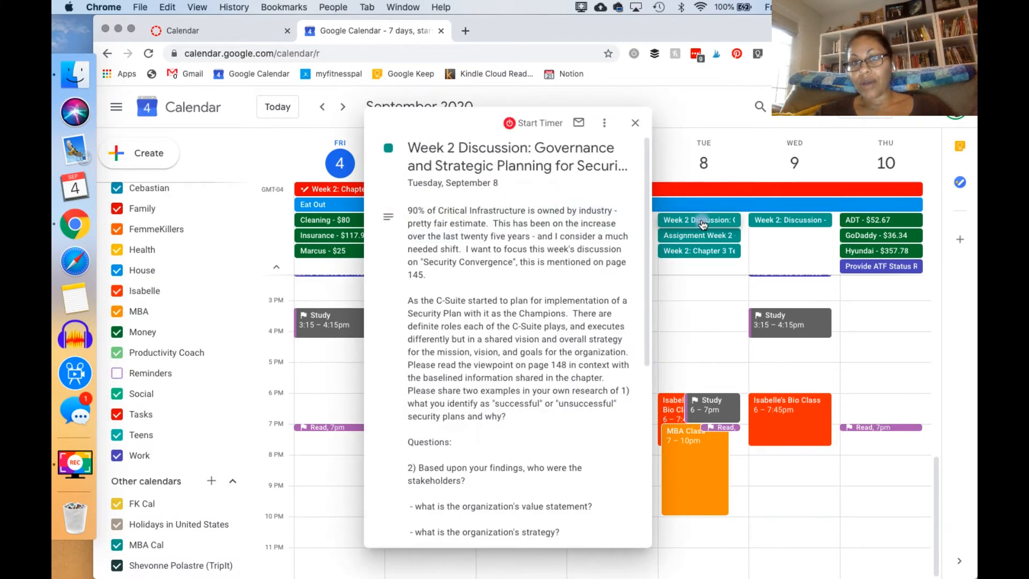
pyautogui.scroll(-3)
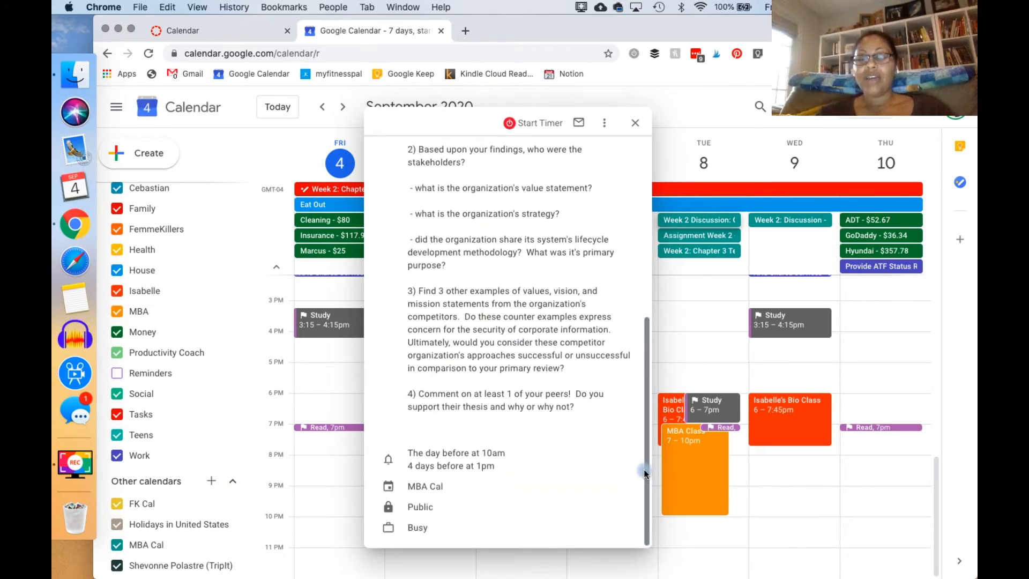
pyautogui.scroll(3)
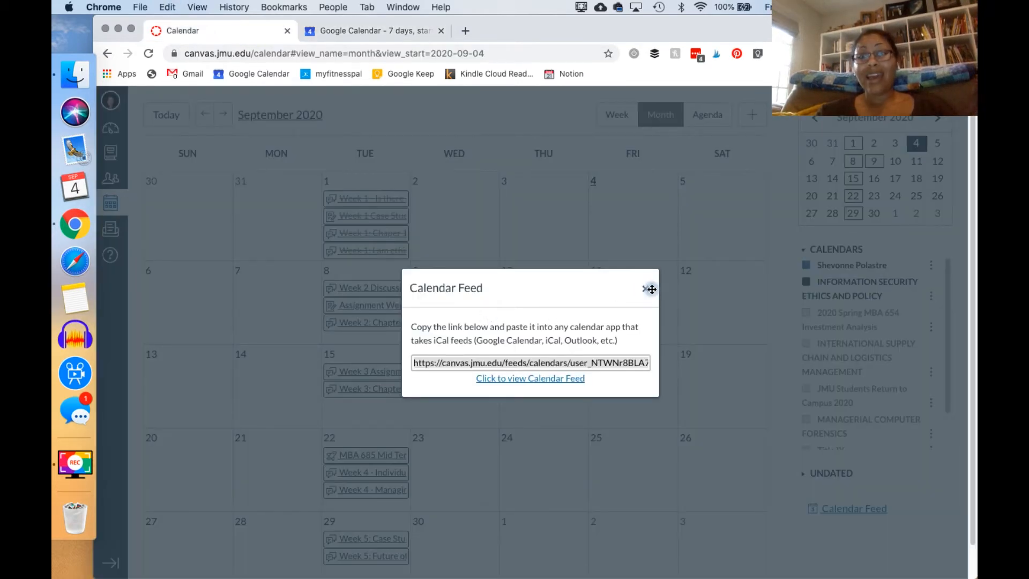
pyautogui.click(645, 288)
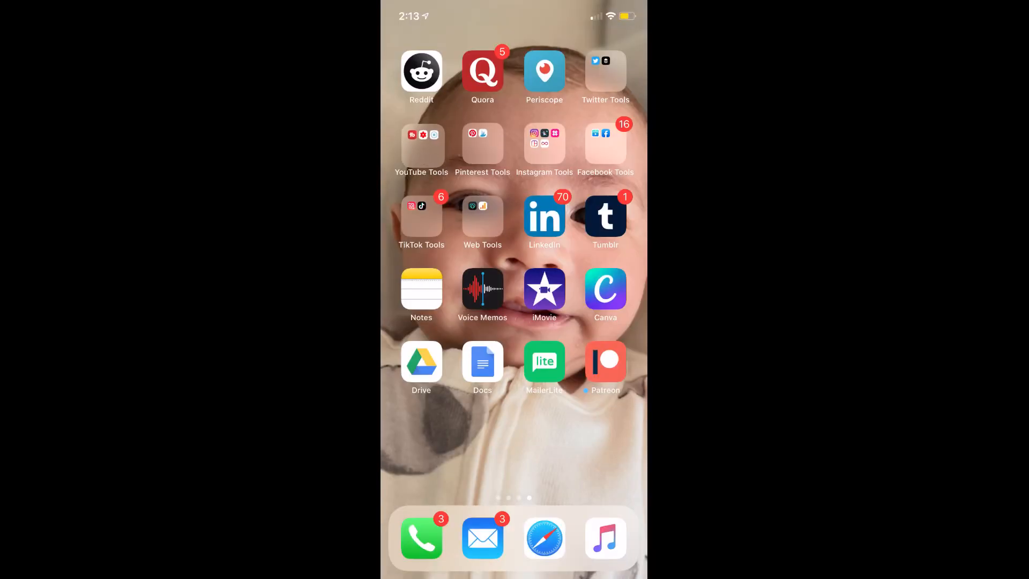
pyautogui.hscroll(3)
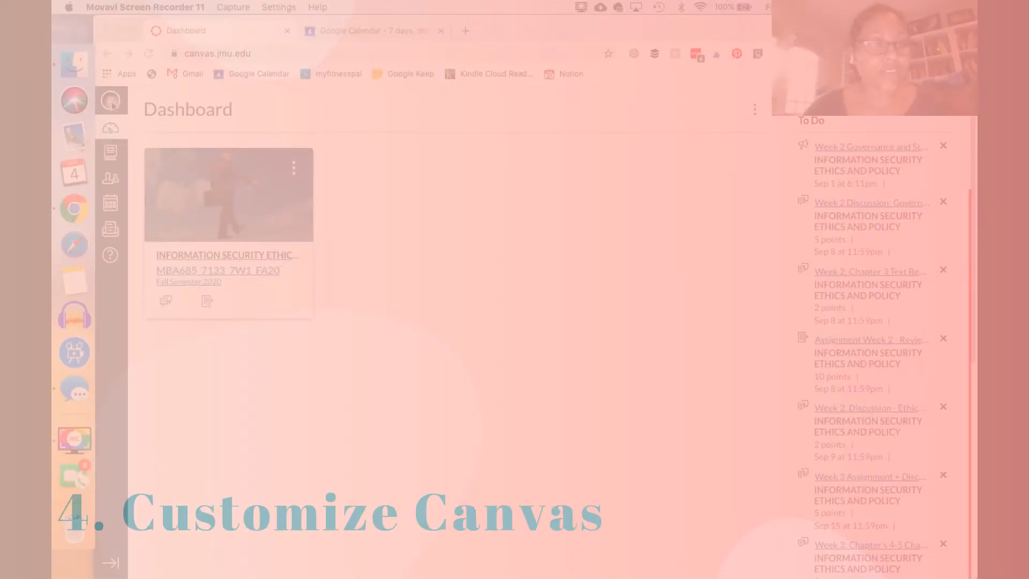
# Open Account > Notifications and scroll through the Notification Preferences delivery settings.
pyautogui.click(110, 100)
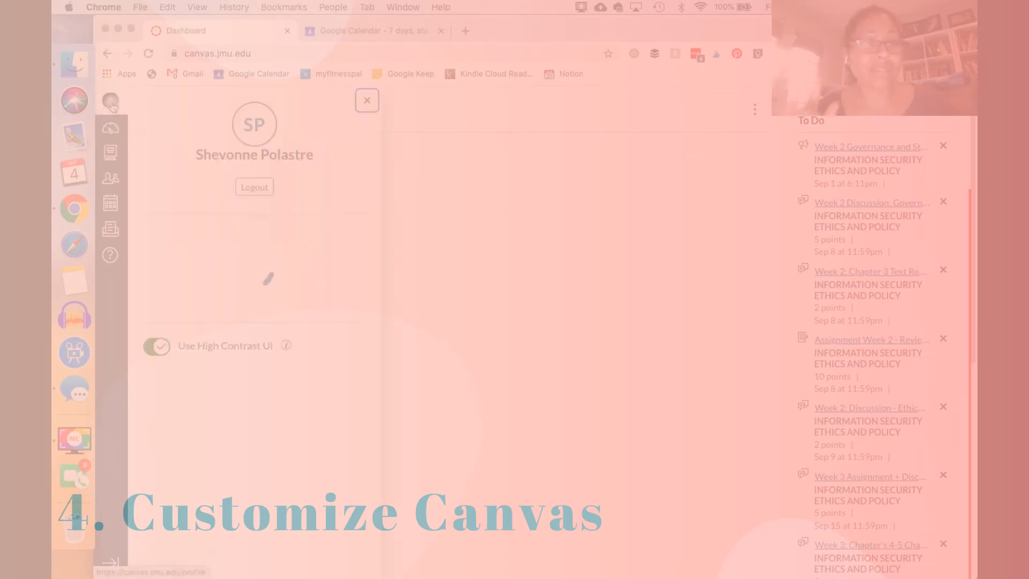
pyautogui.click(111, 103)
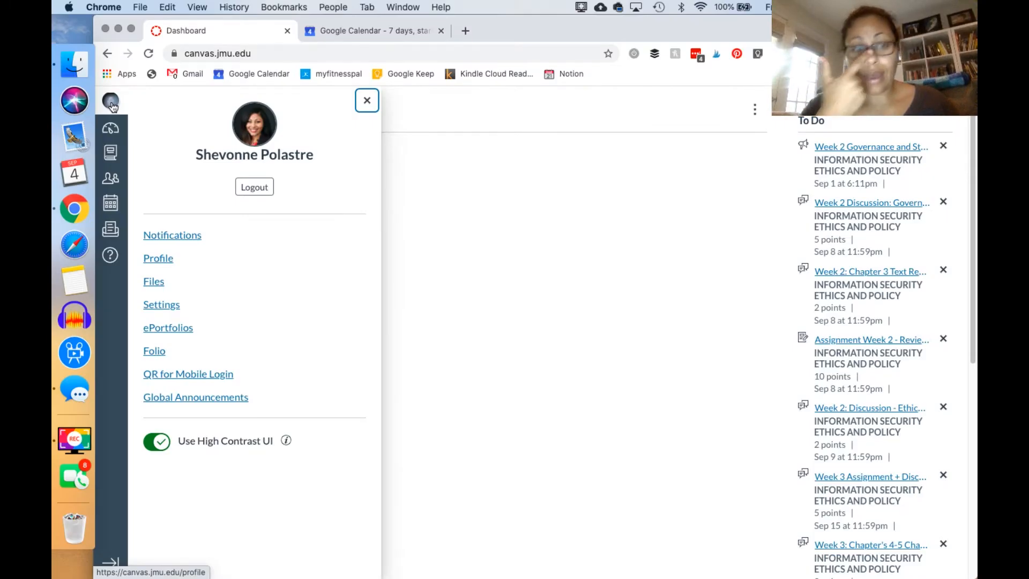
pyautogui.moveTo(248, 158)
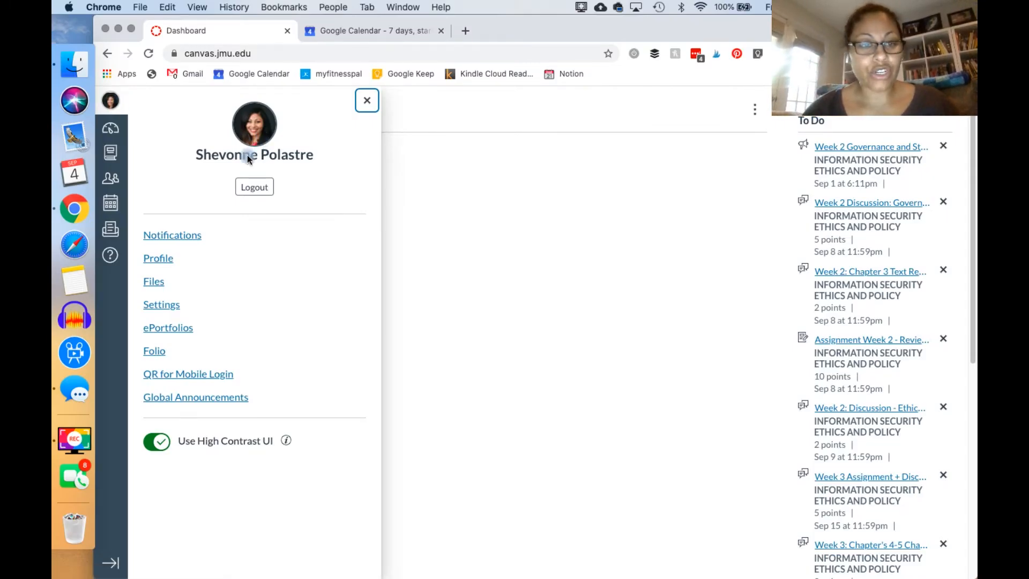
pyautogui.click(172, 234)
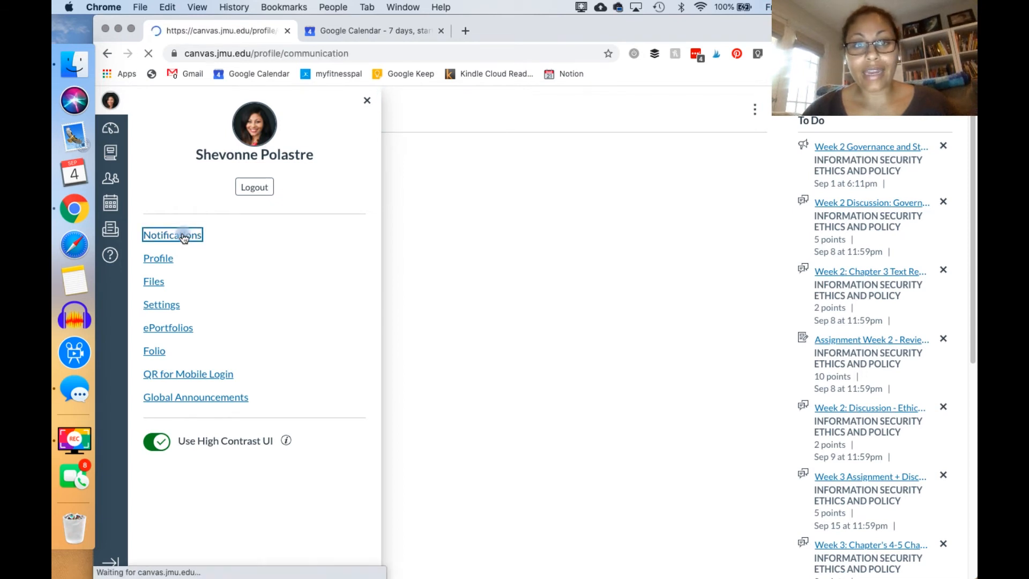
pyautogui.click(172, 234)
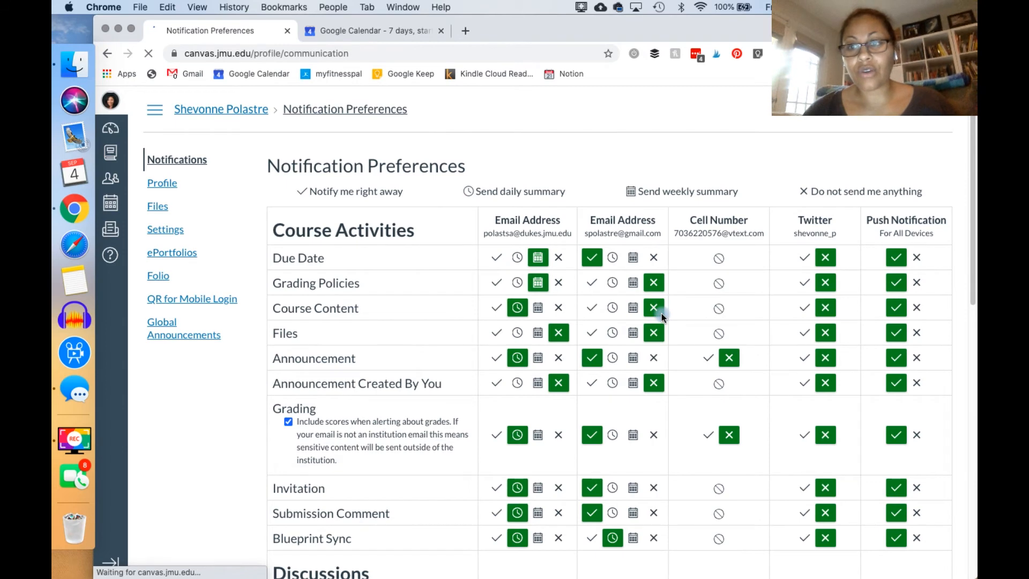
pyautogui.scroll(-3)
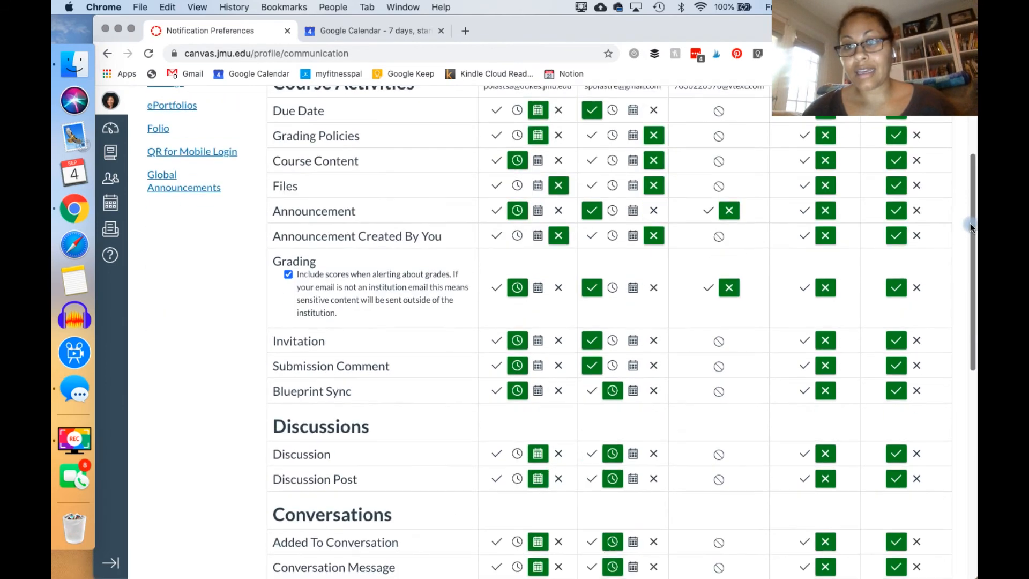
pyautogui.scroll(-3)
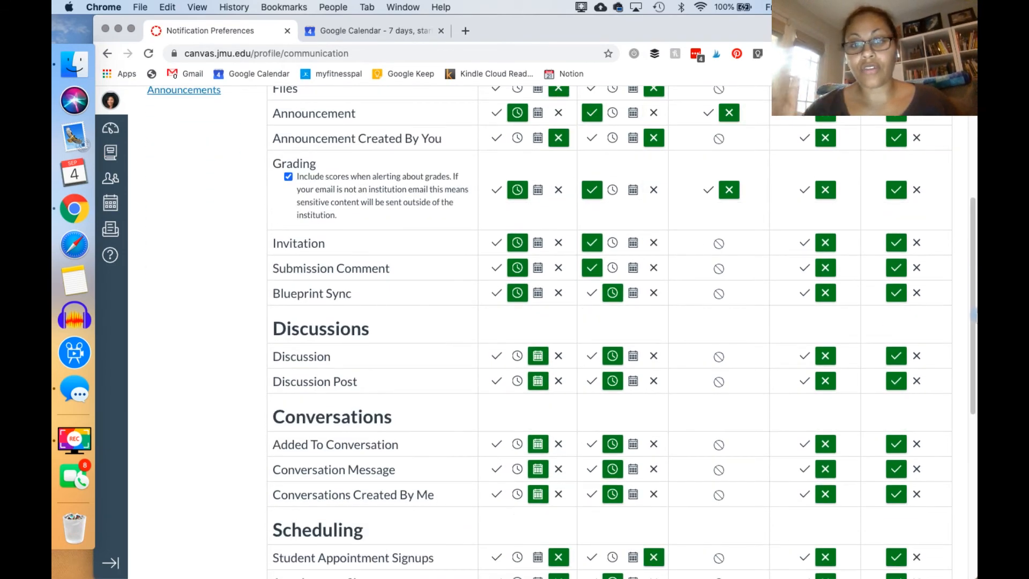
pyautogui.scroll(-3)
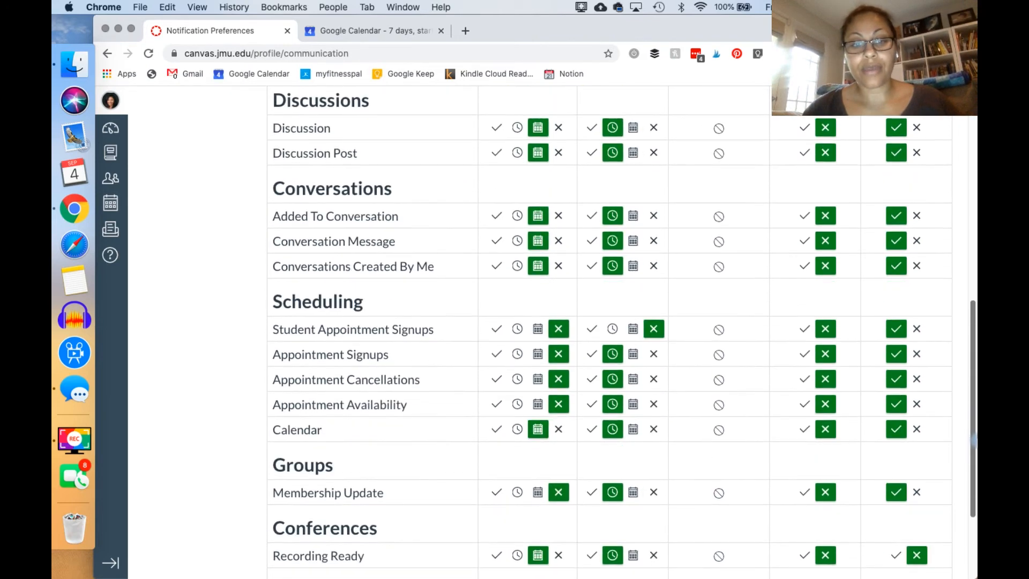
pyautogui.scroll(3)
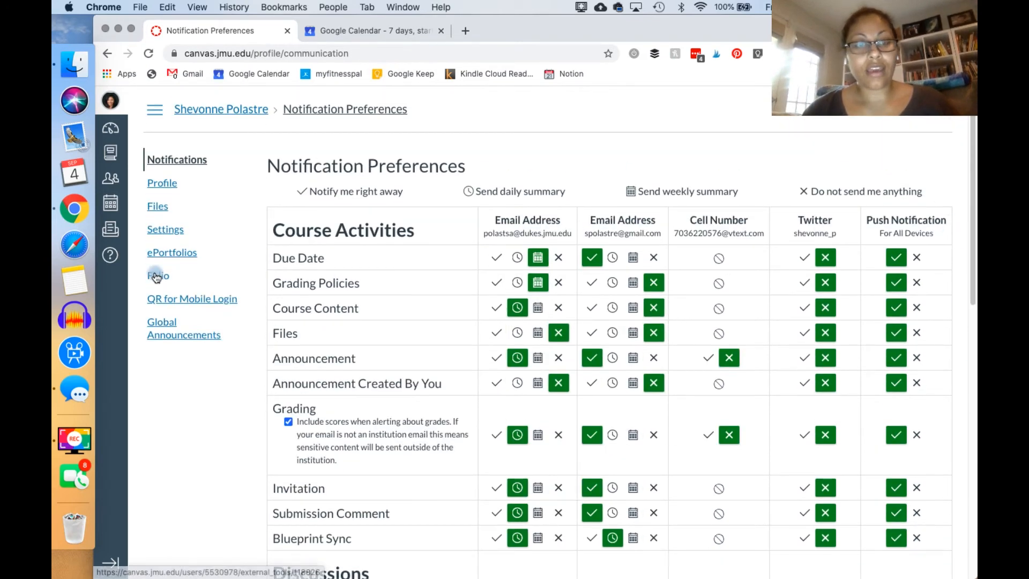
pyautogui.moveTo(157, 205)
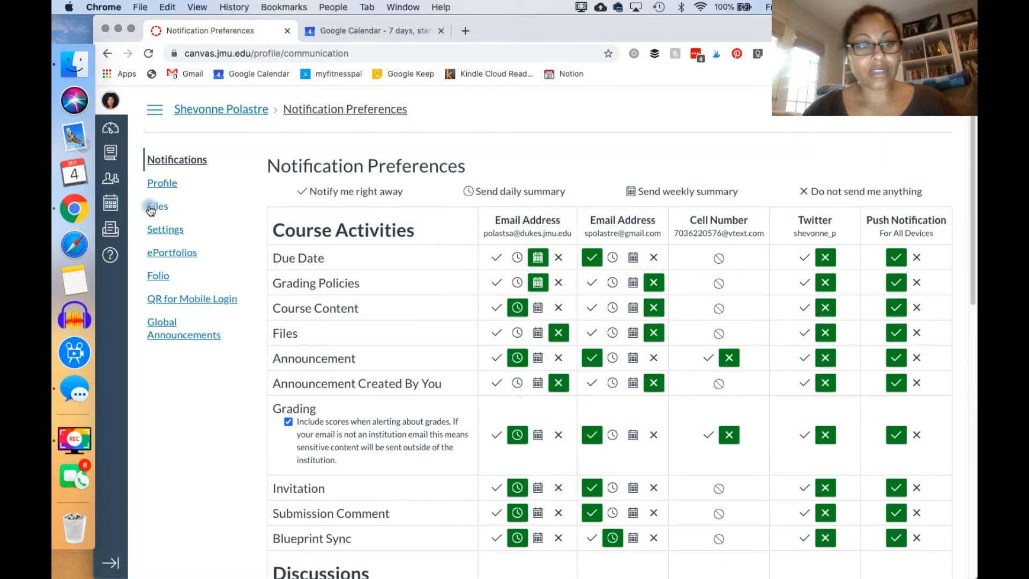
pyautogui.click(157, 206)
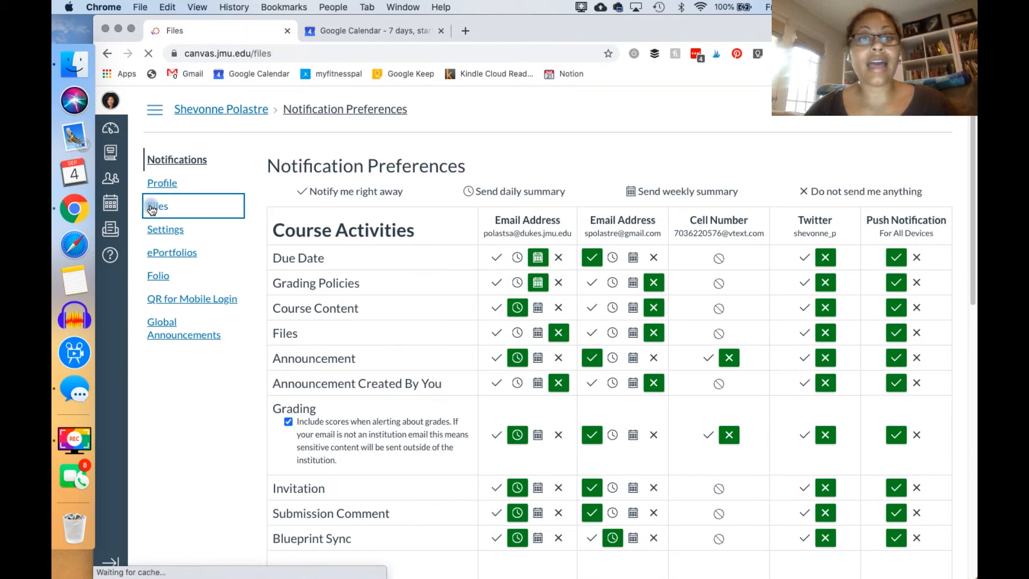
# Expand My Files, view Submissions, then open the International Supply Chain course folder.
pyautogui.click(157, 206)
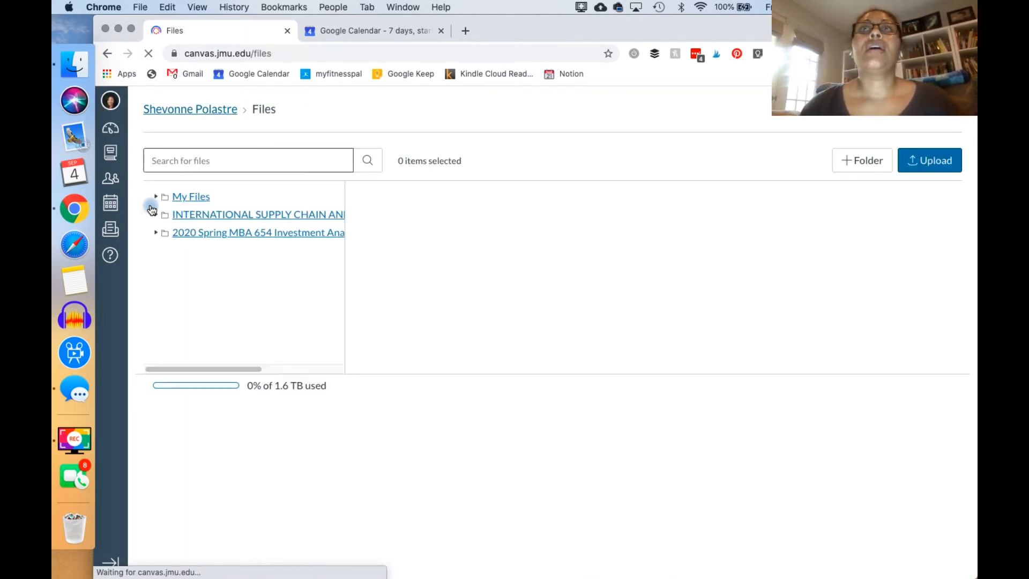
pyautogui.click(155, 196)
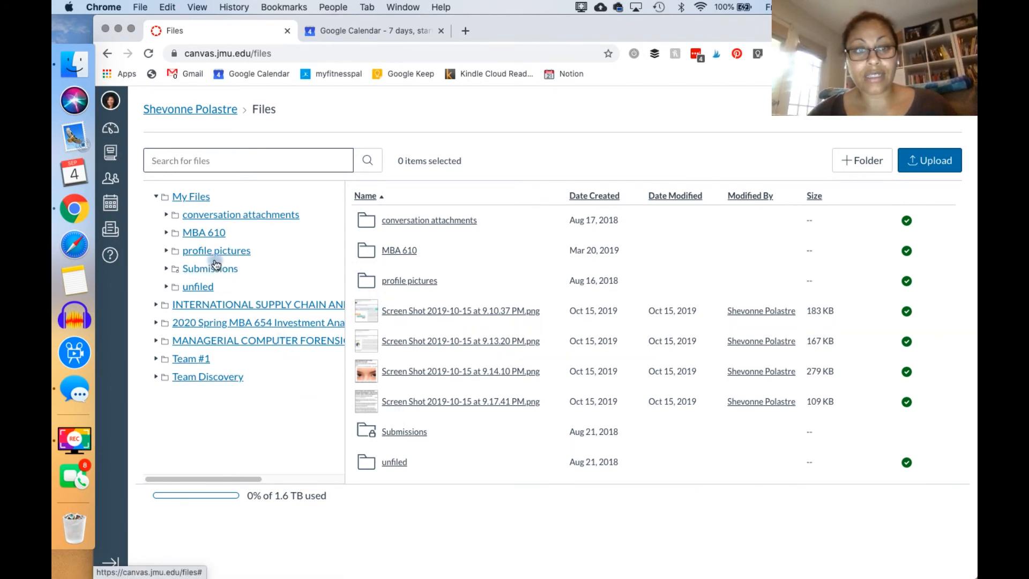
pyautogui.click(210, 268)
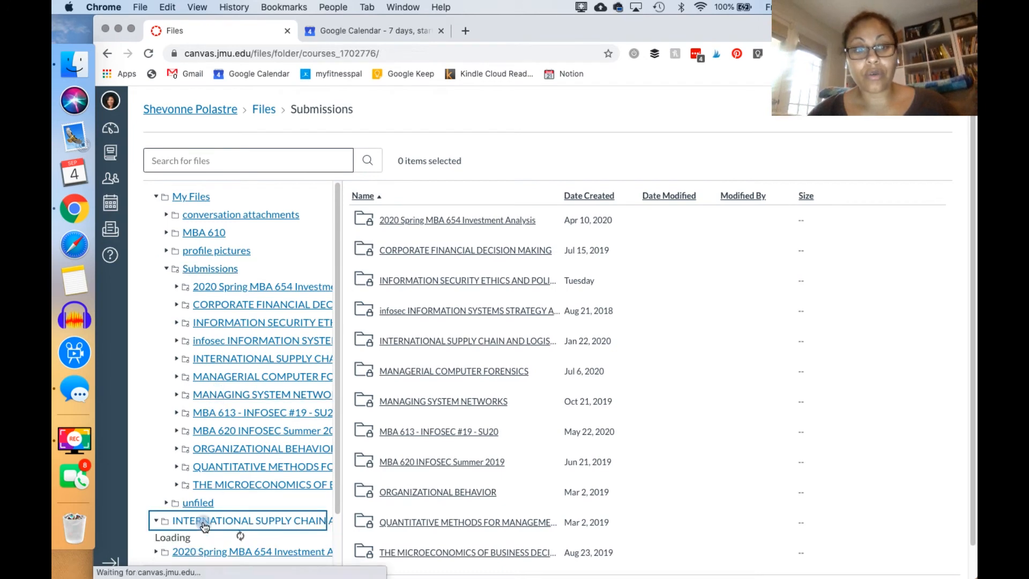
pyautogui.click(249, 520)
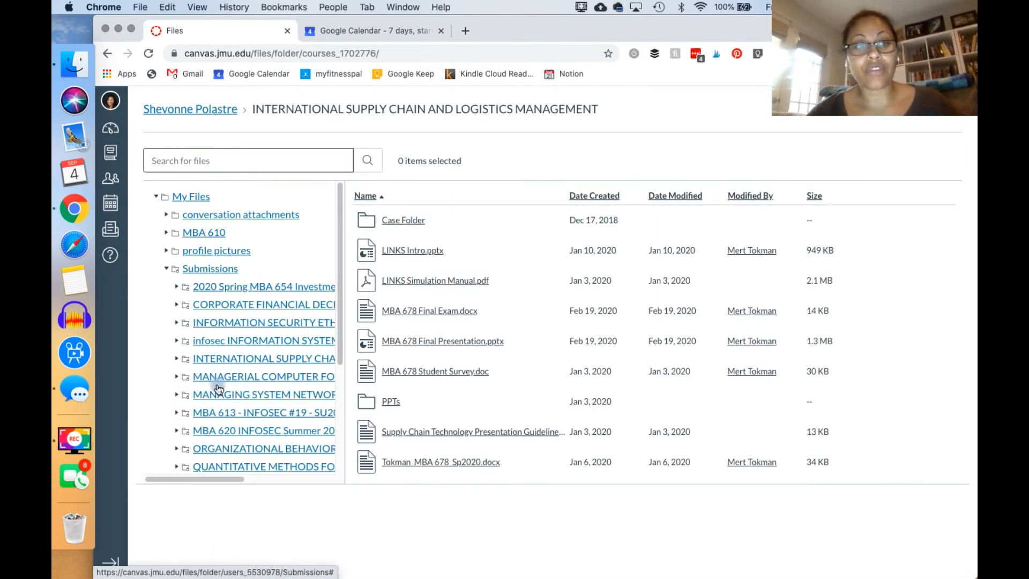
pyautogui.moveTo(109, 101)
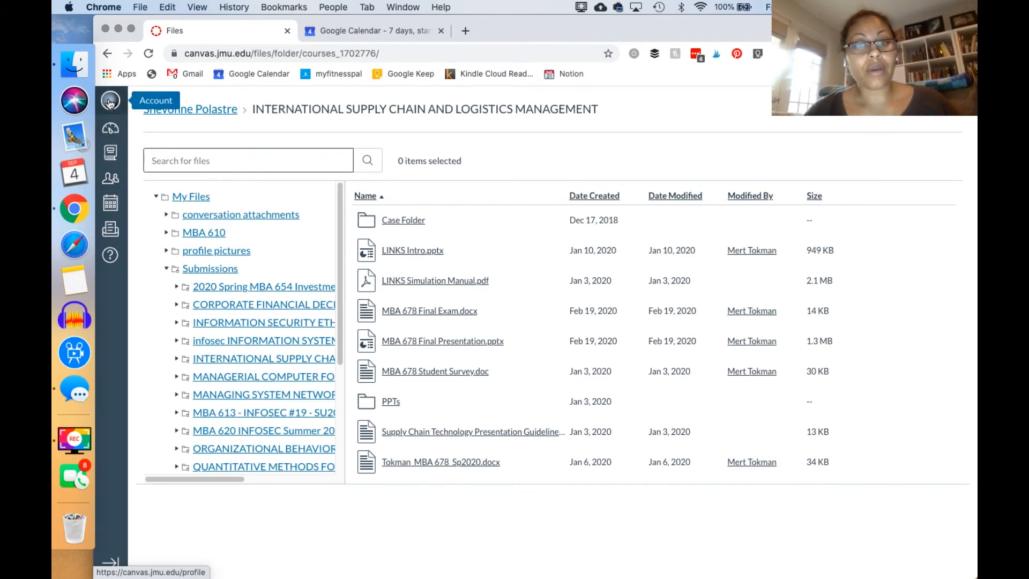
pyautogui.click(109, 100)
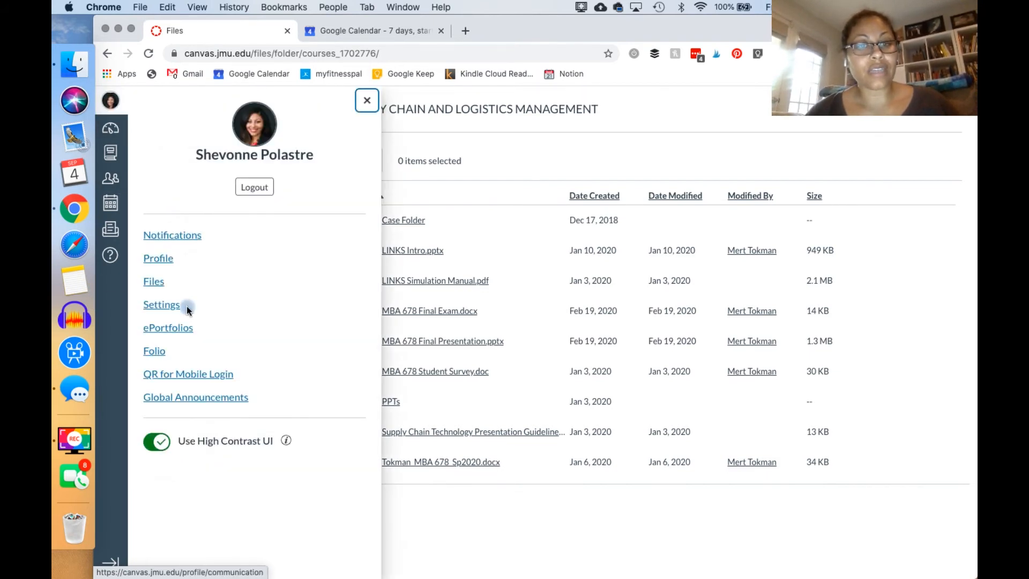
pyautogui.moveTo(168, 327)
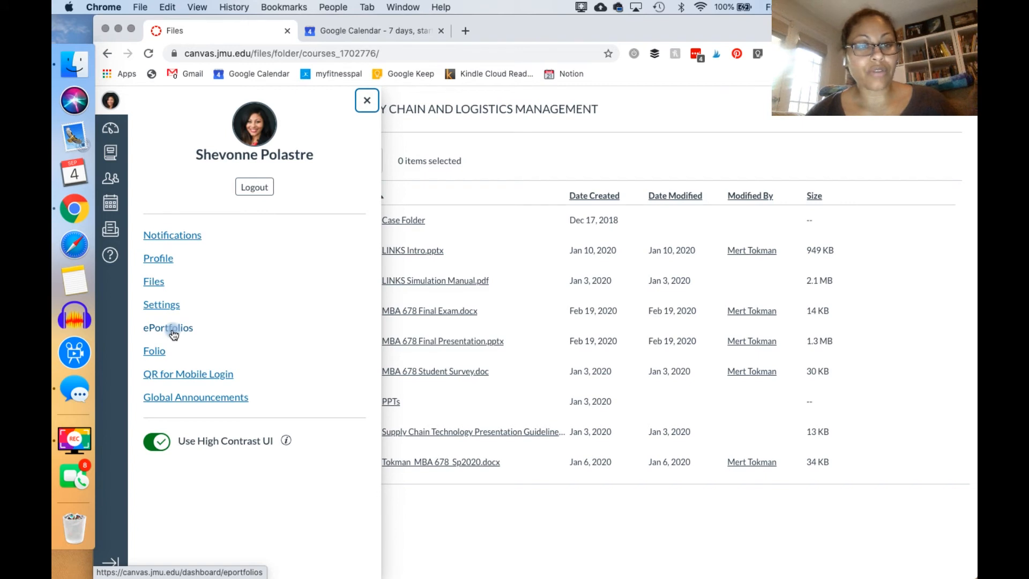
pyautogui.click(161, 304)
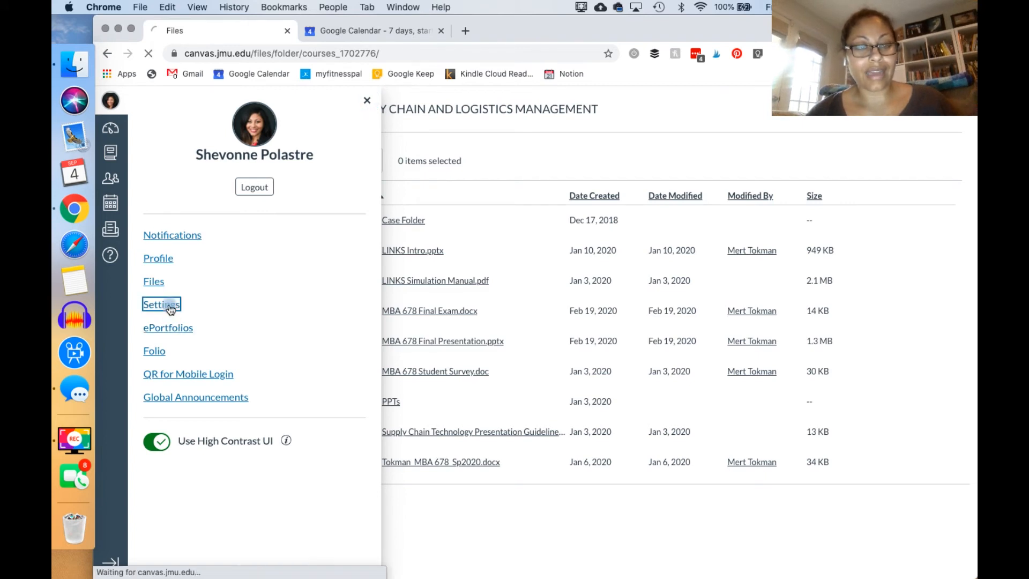
pyautogui.click(160, 304)
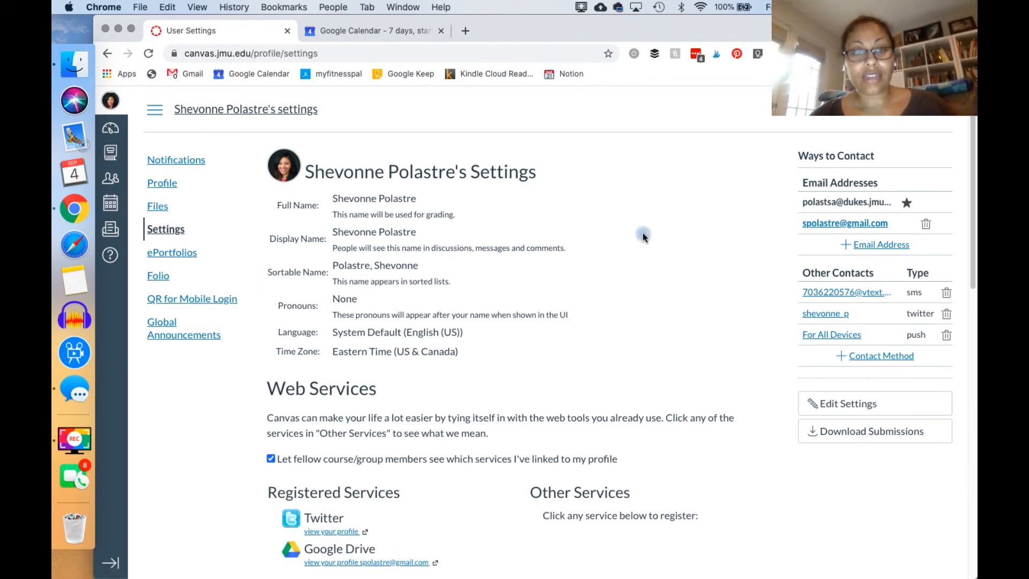
pyautogui.scroll(-3)
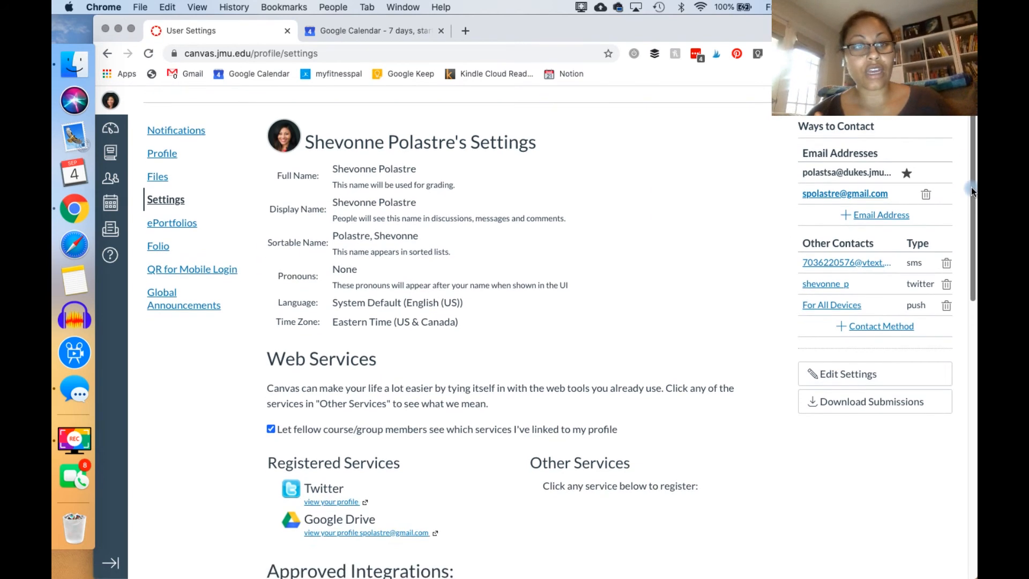
pyautogui.scroll(-3)
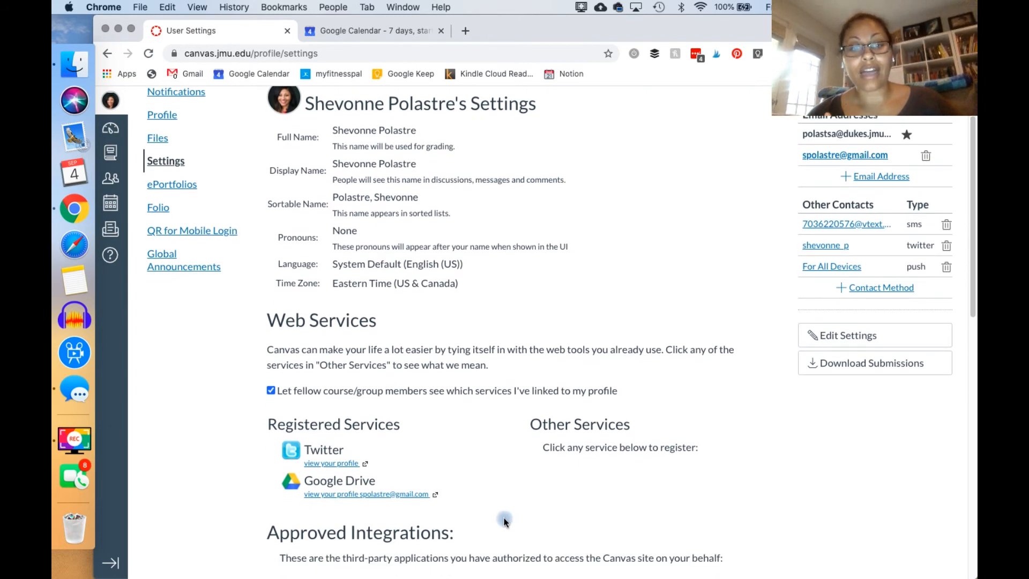
pyautogui.moveTo(389, 493)
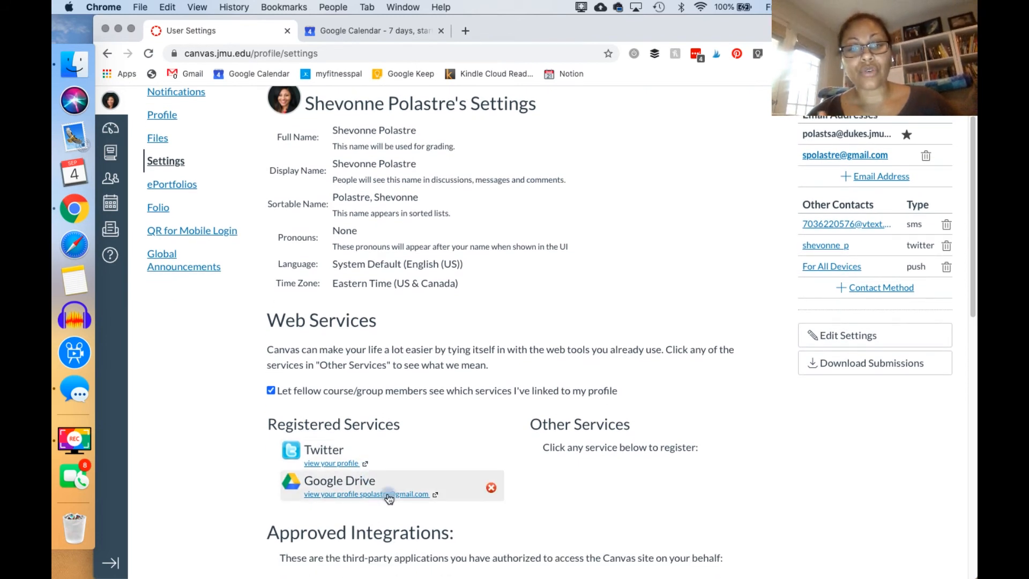
pyautogui.moveTo(351, 463)
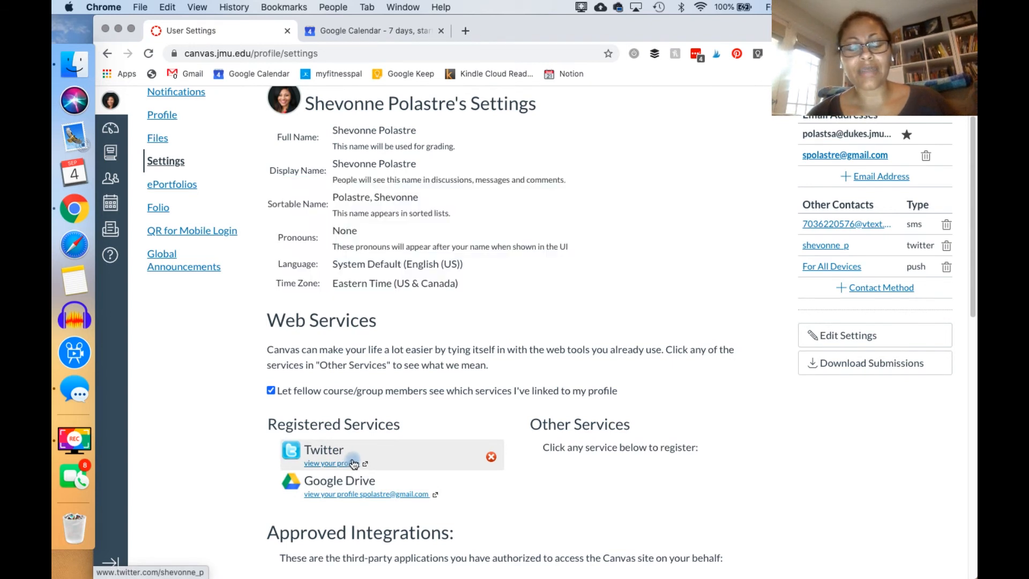
pyautogui.moveTo(391, 493)
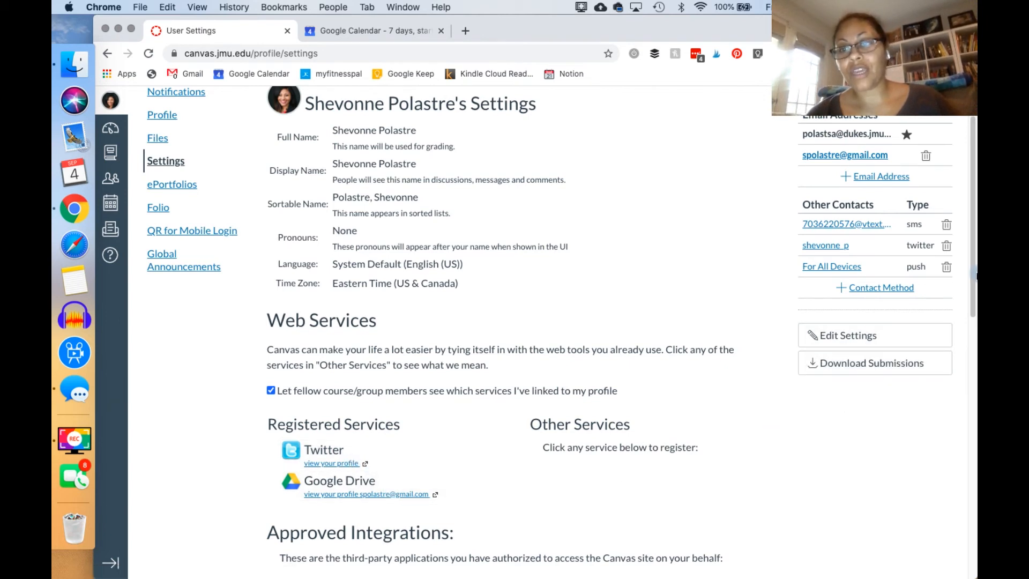
pyautogui.scroll(-3)
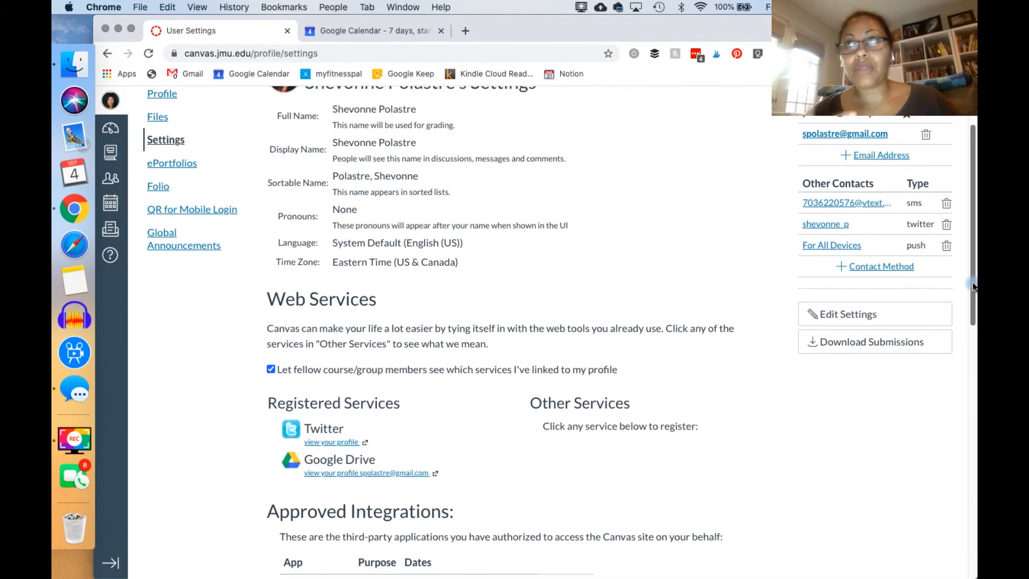
pyautogui.scroll(-3)
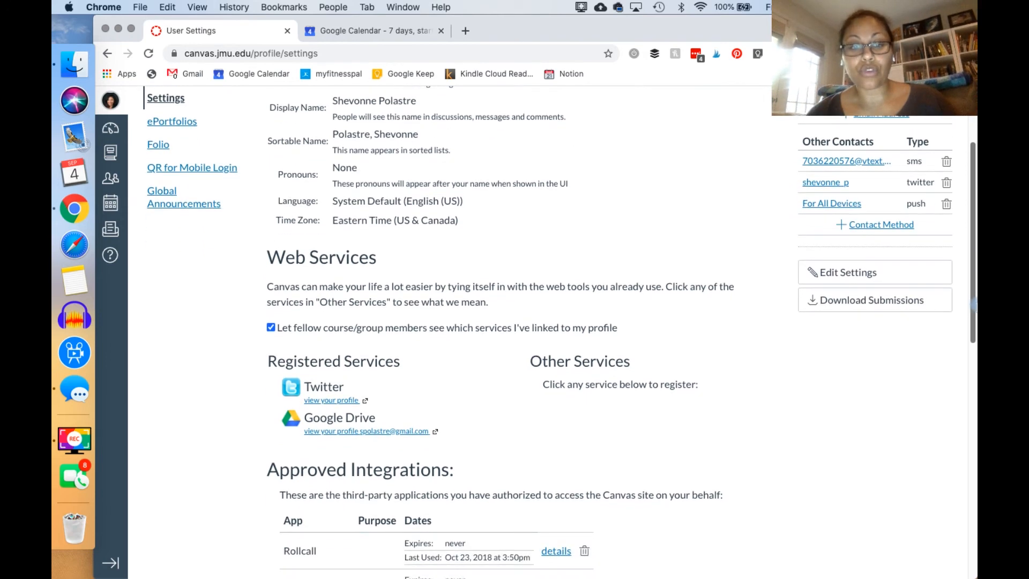
pyautogui.scroll(-3)
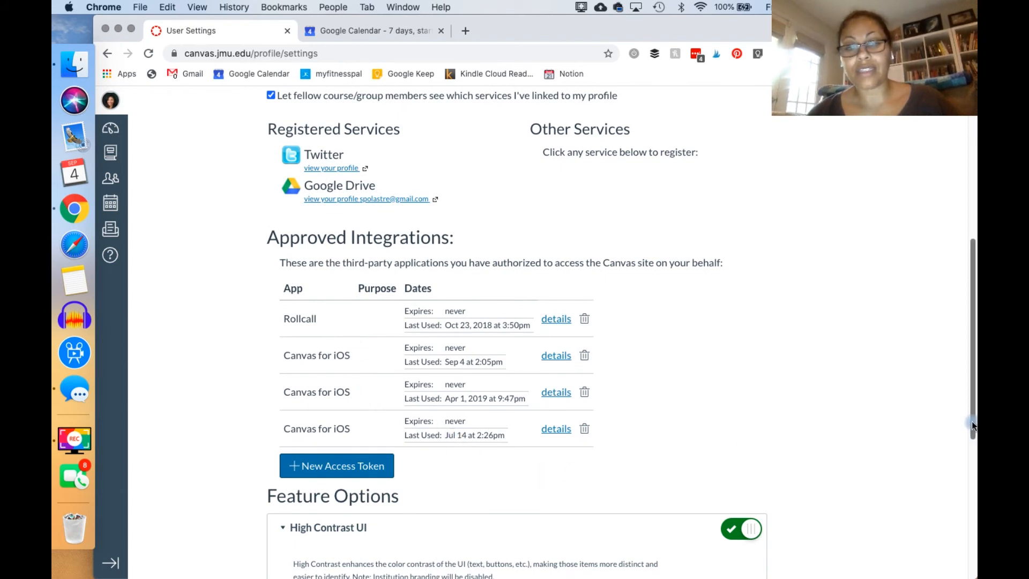
pyautogui.scroll(-3)
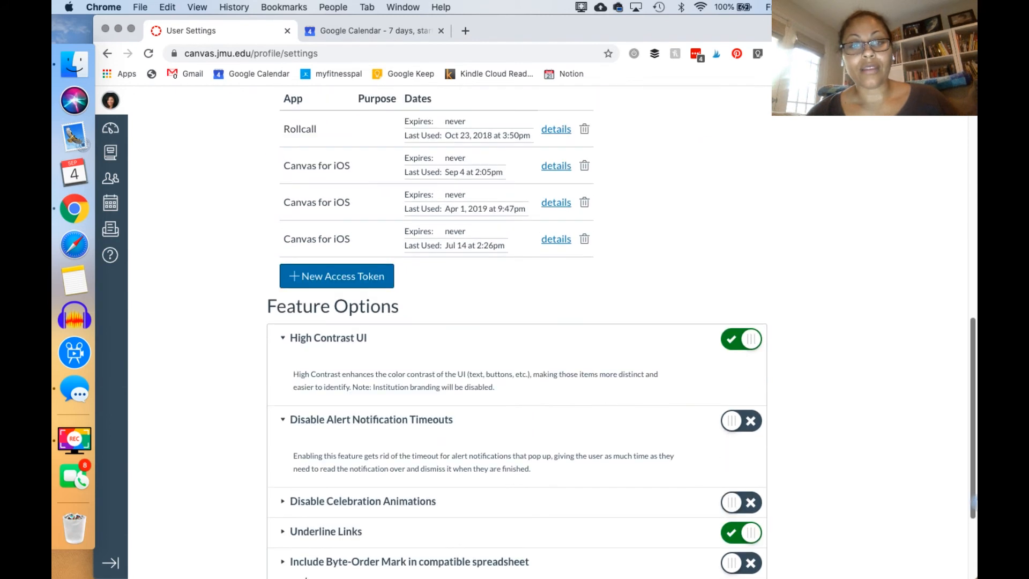
pyautogui.moveTo(972, 354)
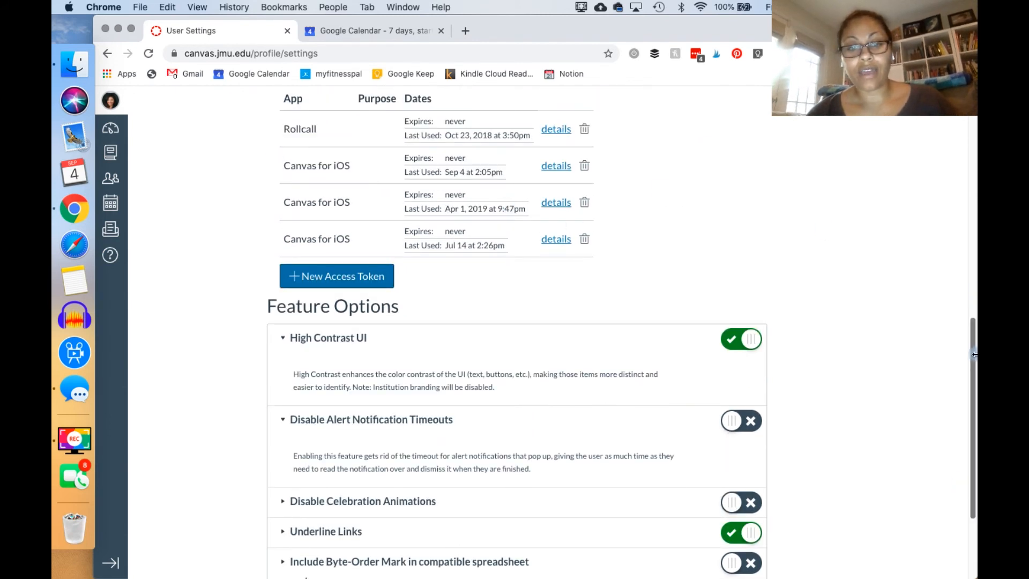
pyautogui.scroll(-3)
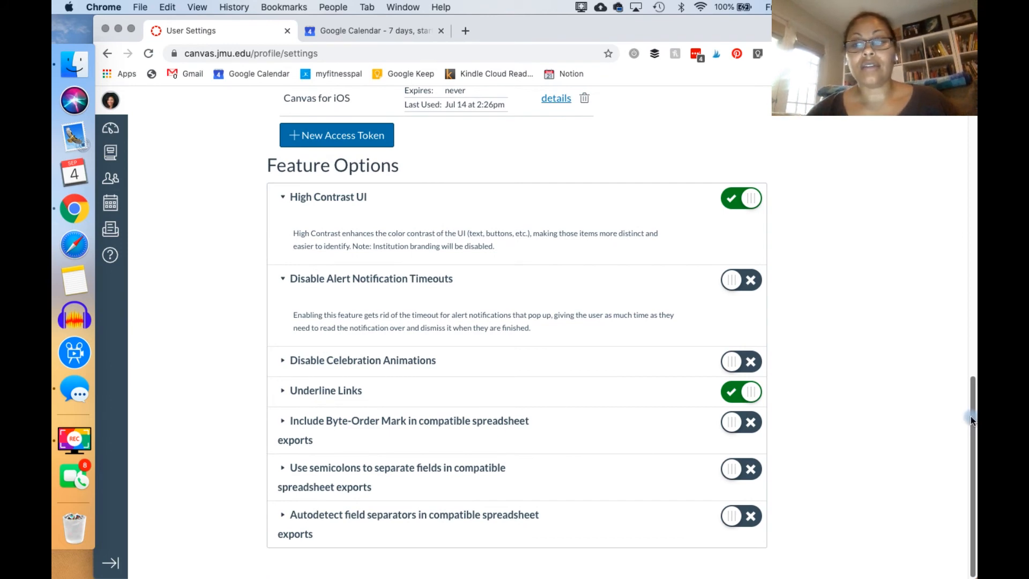
pyautogui.scroll(3)
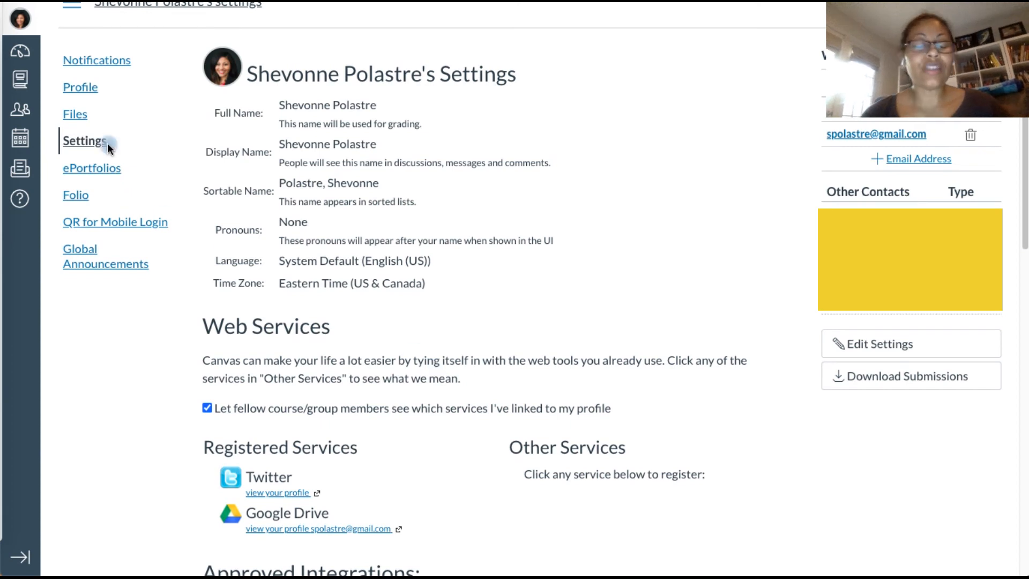
pyautogui.moveTo(43, 59)
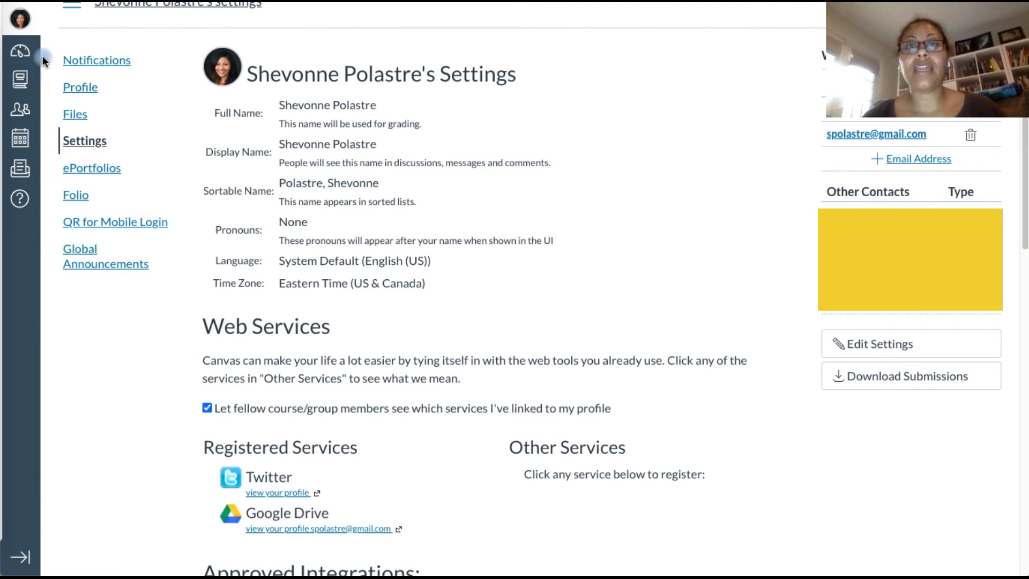
pyautogui.moveTo(20, 78)
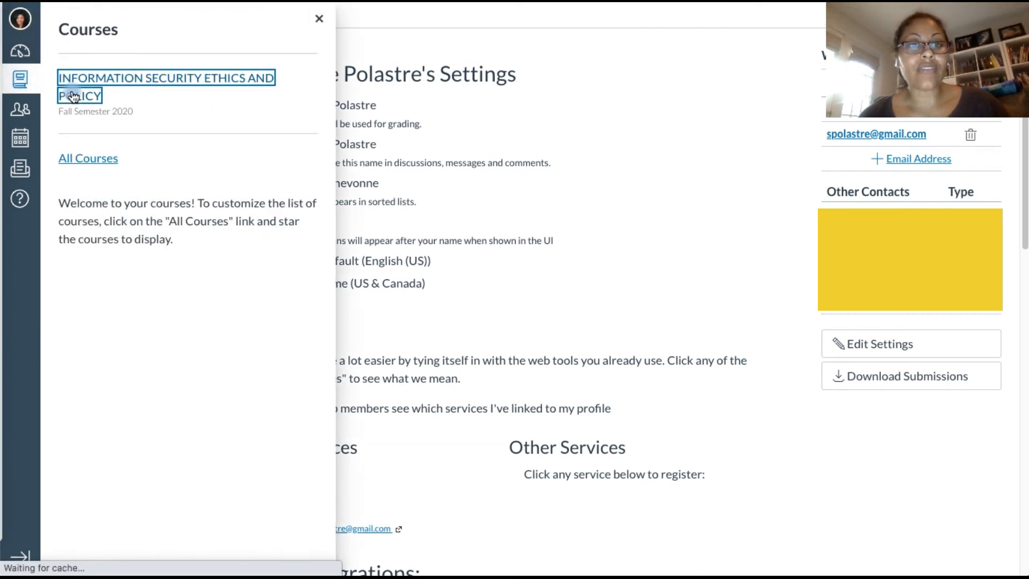
# Open the INFORMATION SECURITY ETHICS AND POLICY (MBA685) course home page.
pyautogui.click(166, 86)
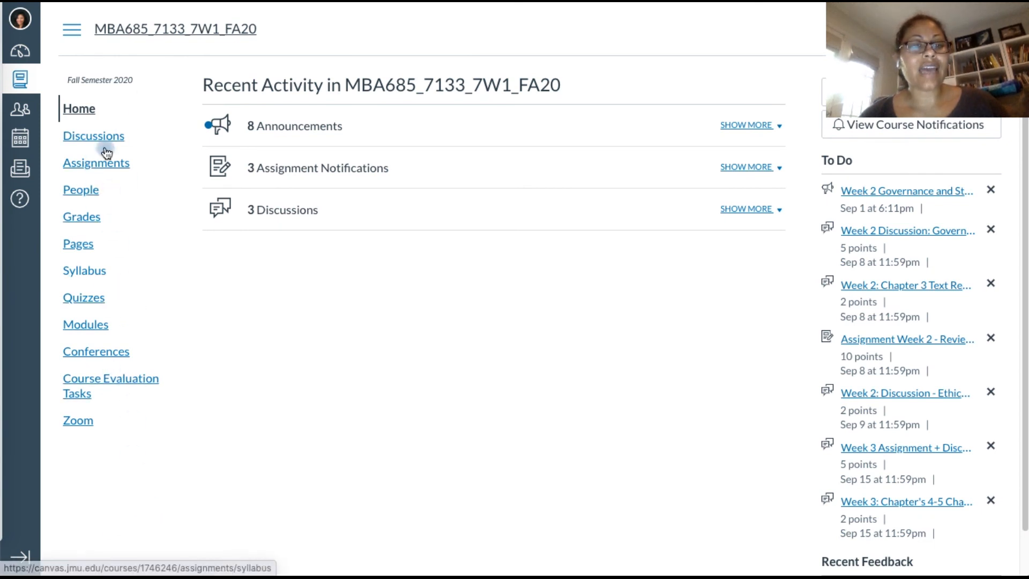
pyautogui.moveTo(78, 420)
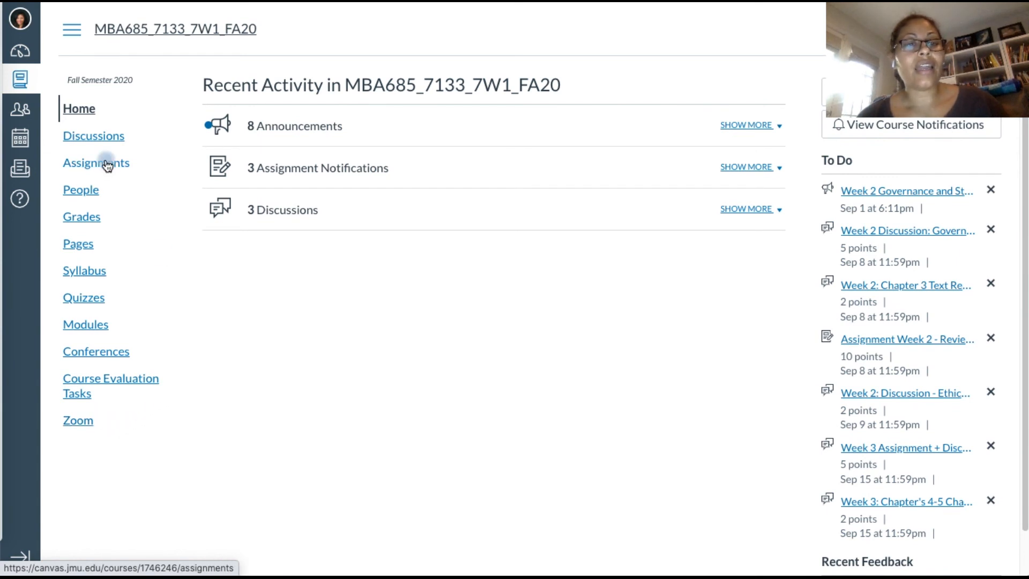
pyautogui.moveTo(94, 136)
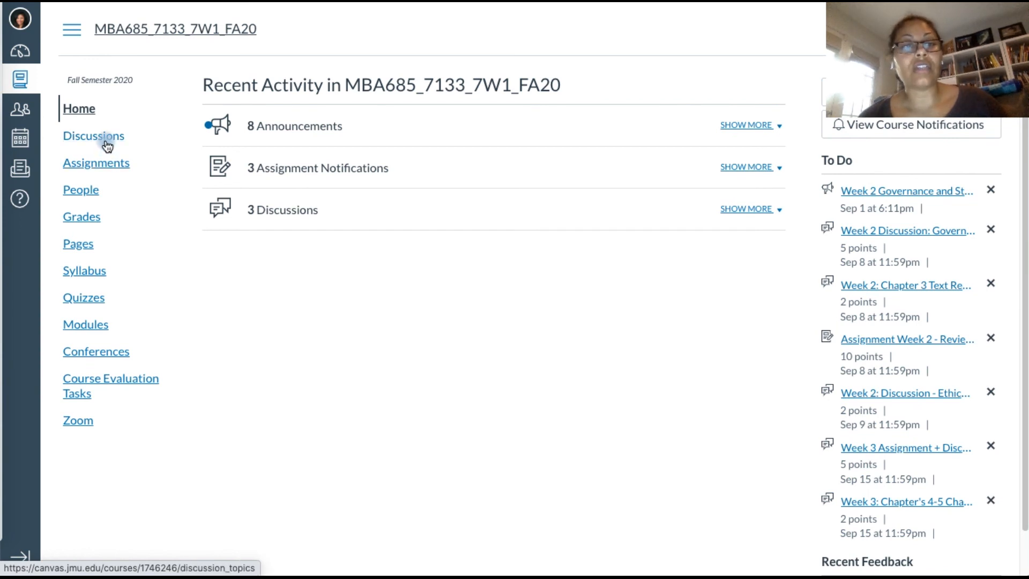
pyautogui.moveTo(96, 163)
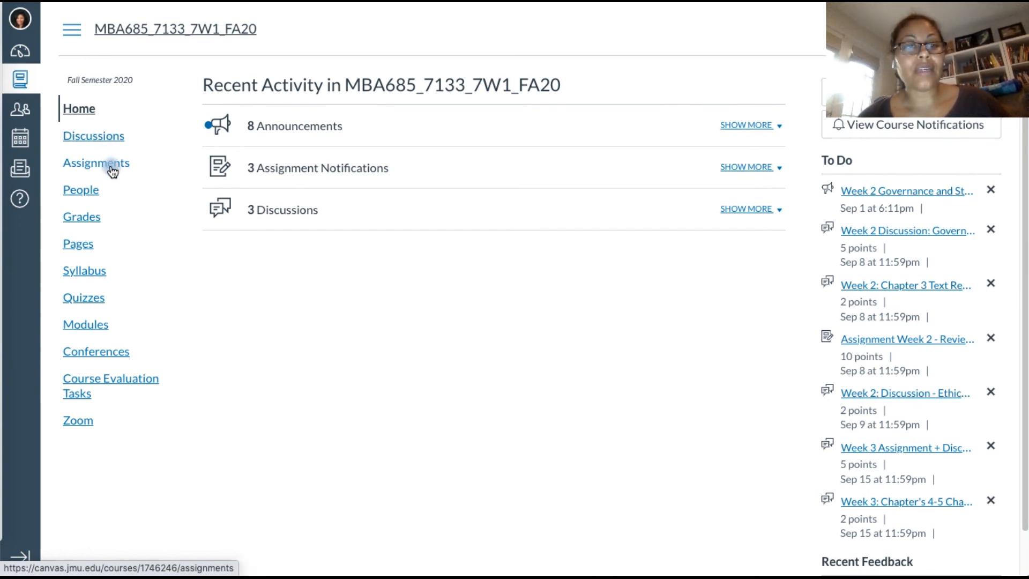
pyautogui.moveTo(112, 236)
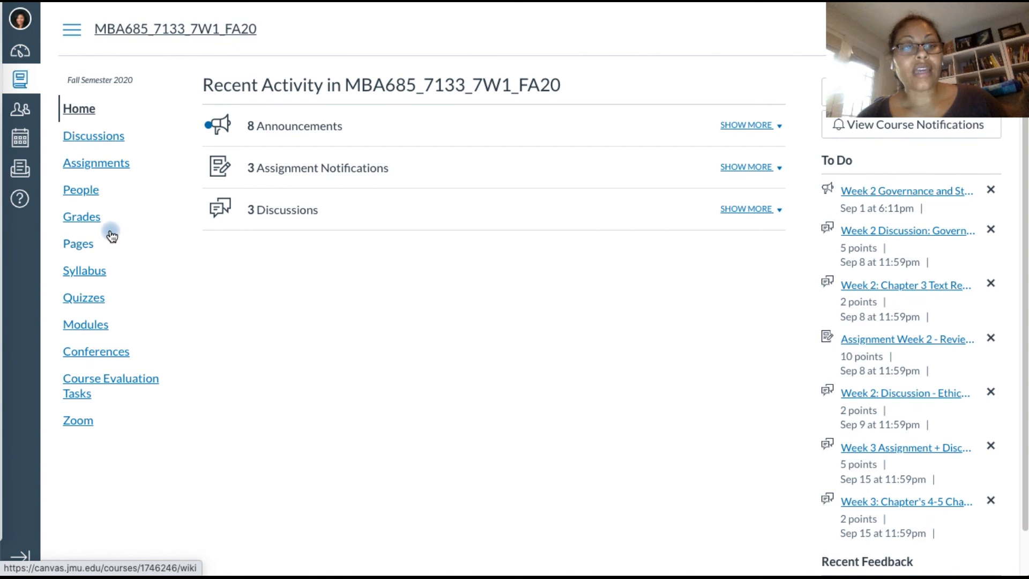
pyautogui.moveTo(98, 276)
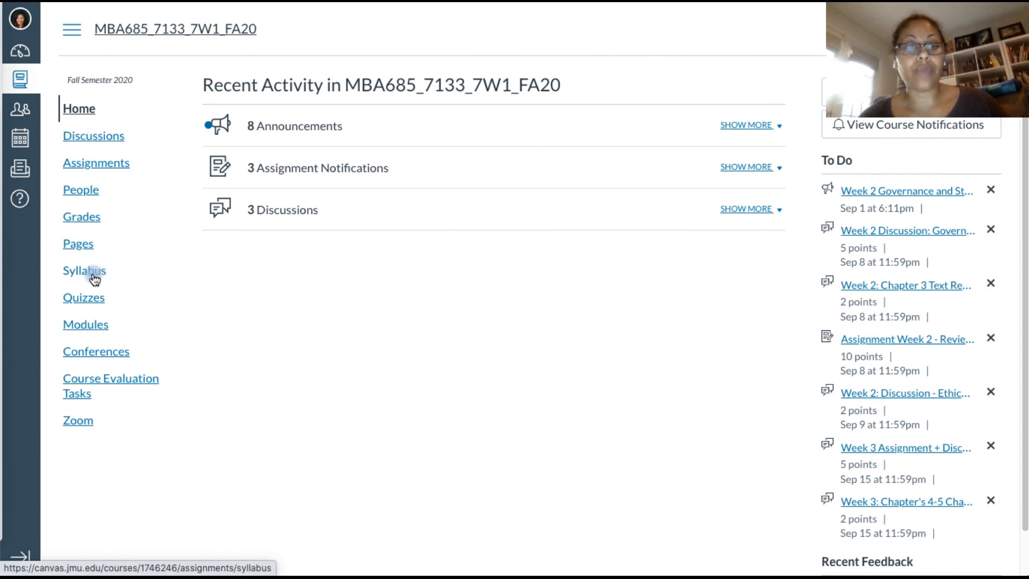
pyautogui.moveTo(83, 302)
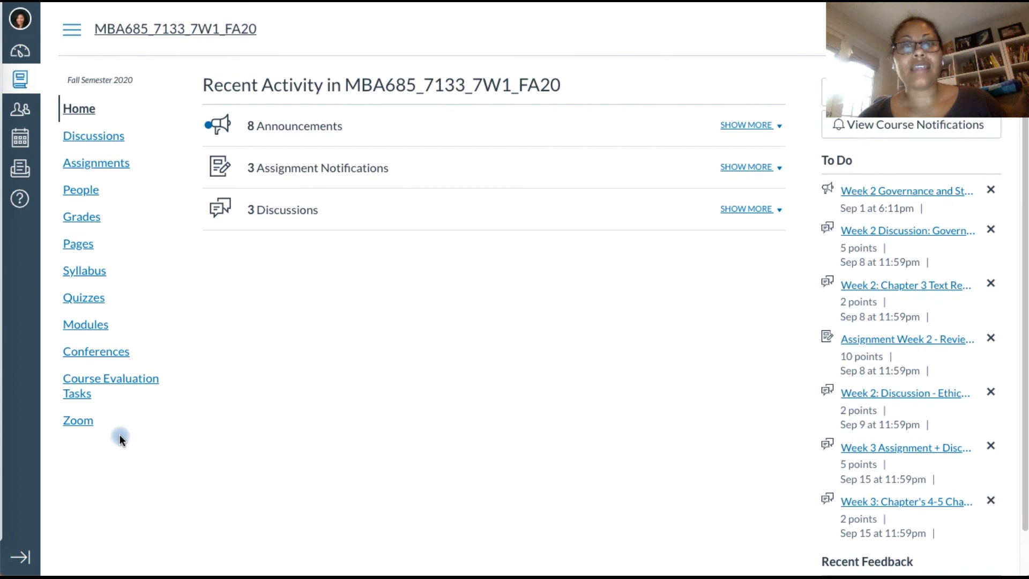
pyautogui.moveTo(77, 420)
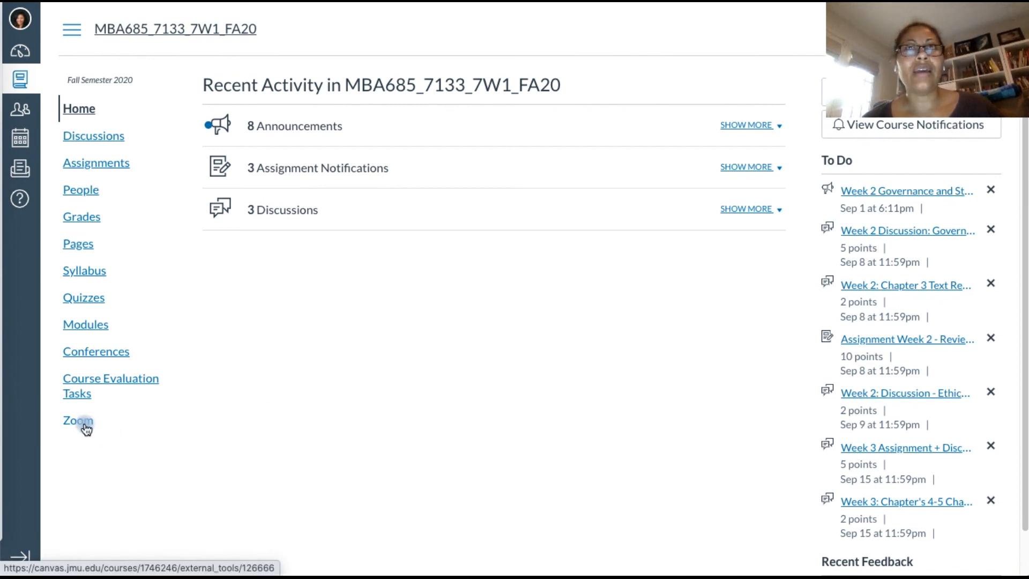
pyautogui.moveTo(257, 413)
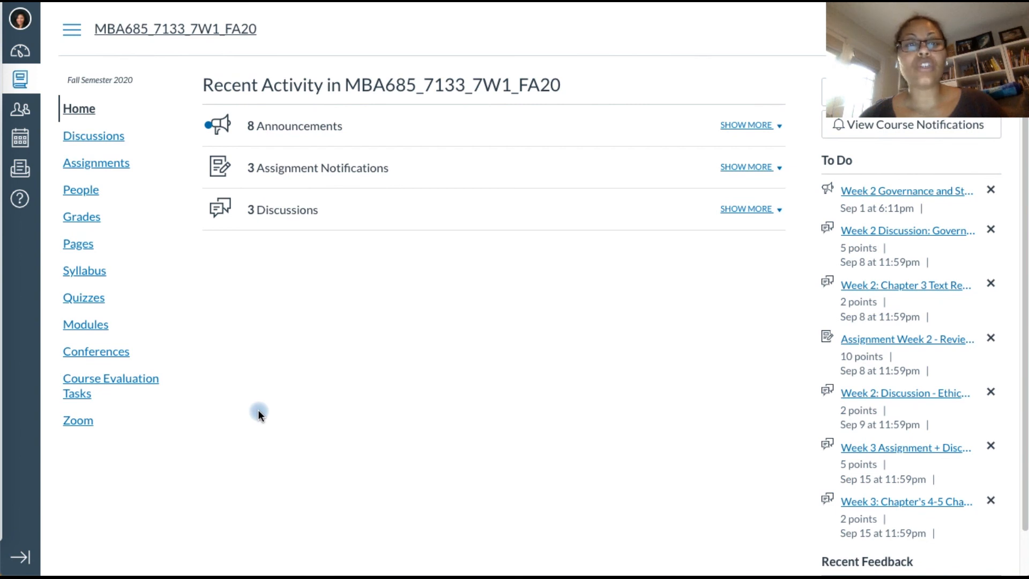
pyautogui.moveTo(76, 435)
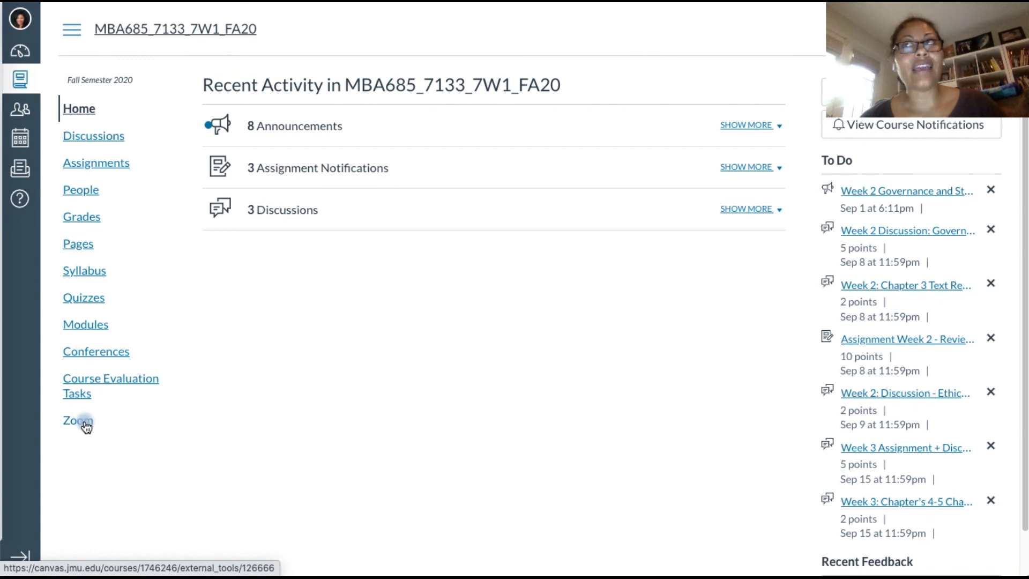
pyautogui.moveTo(149, 439)
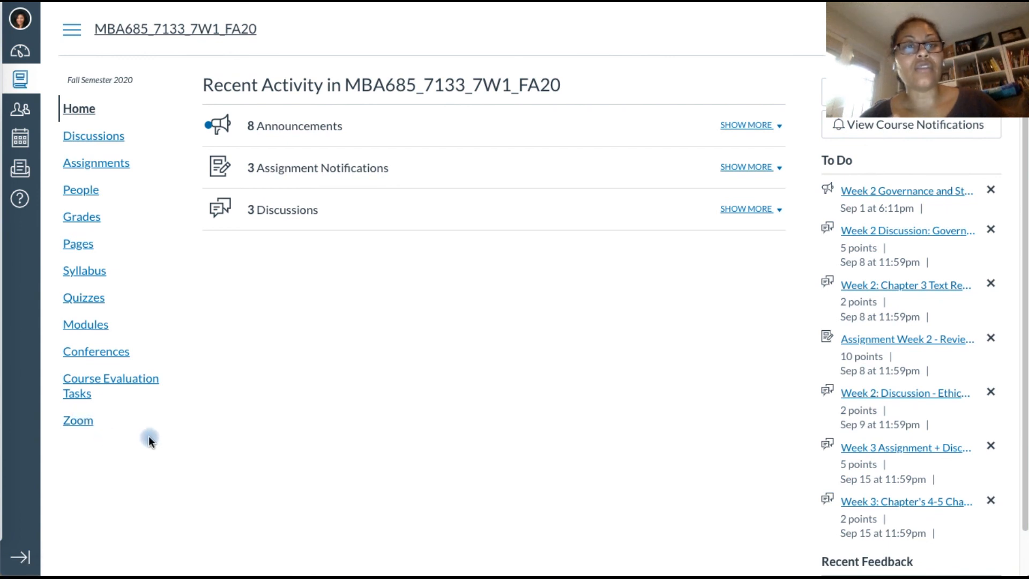
pyautogui.moveTo(77, 420)
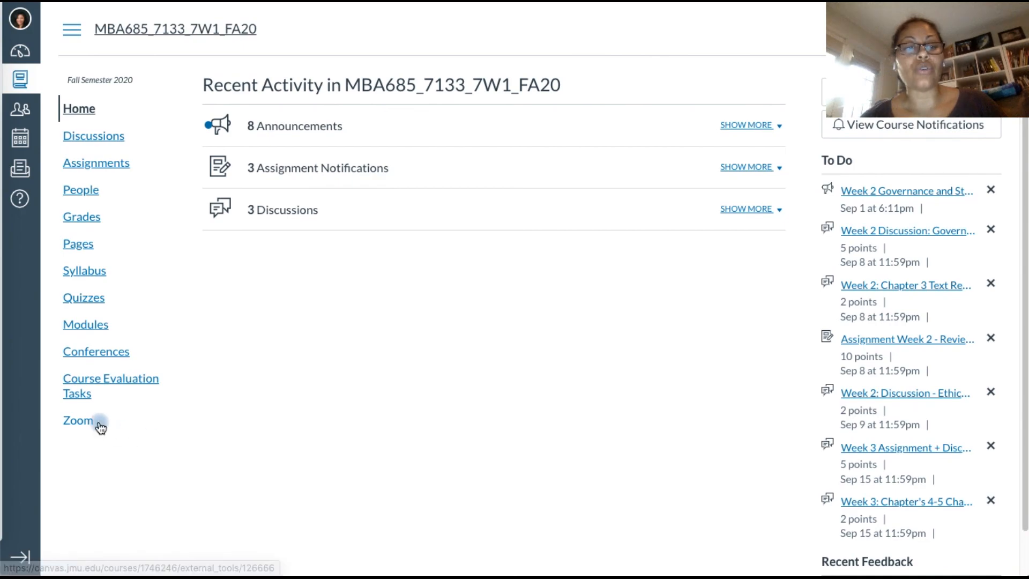